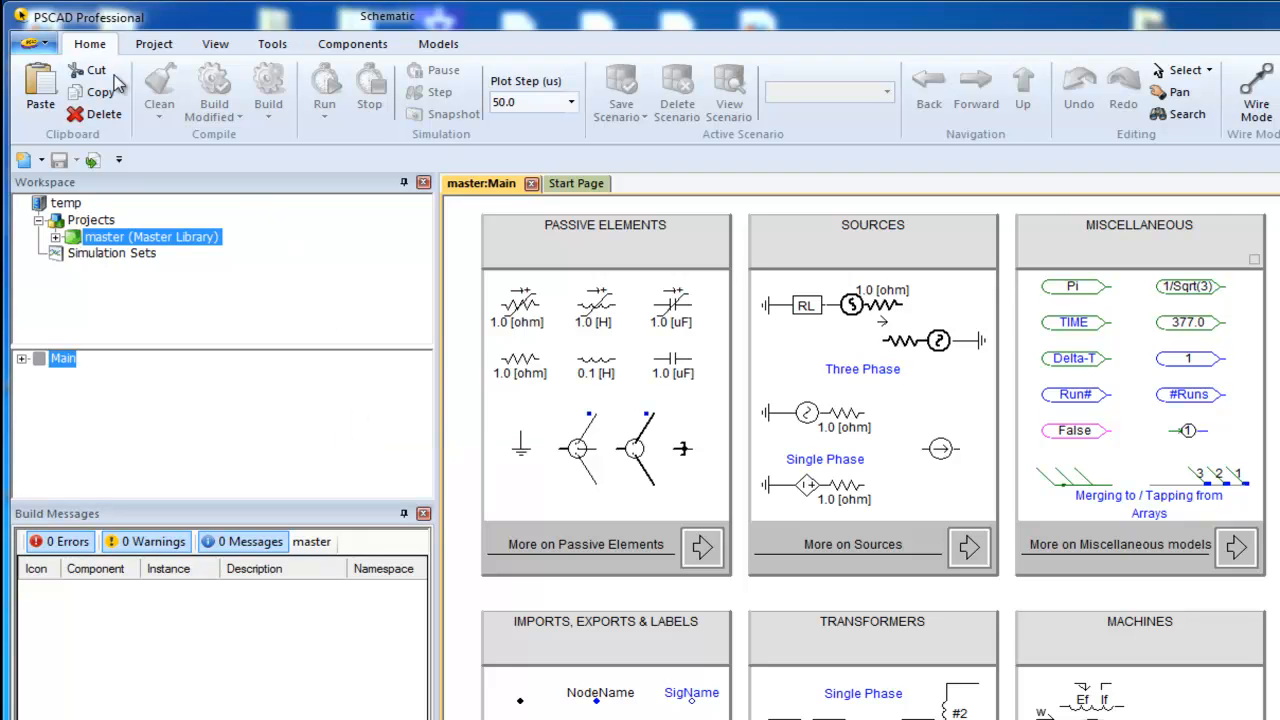
- Create a new empty workspace and save it as 'myWorkspace' in My Documents
left_click(32, 44)
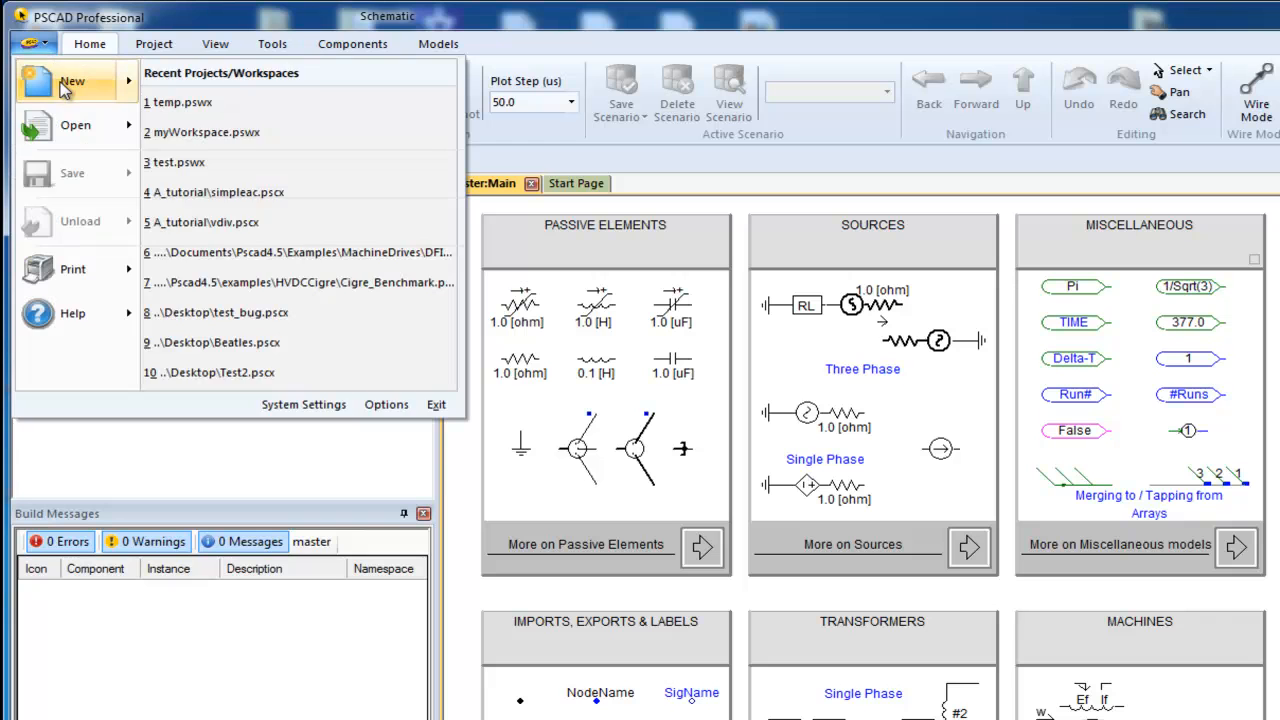
mouse_move(72, 80)
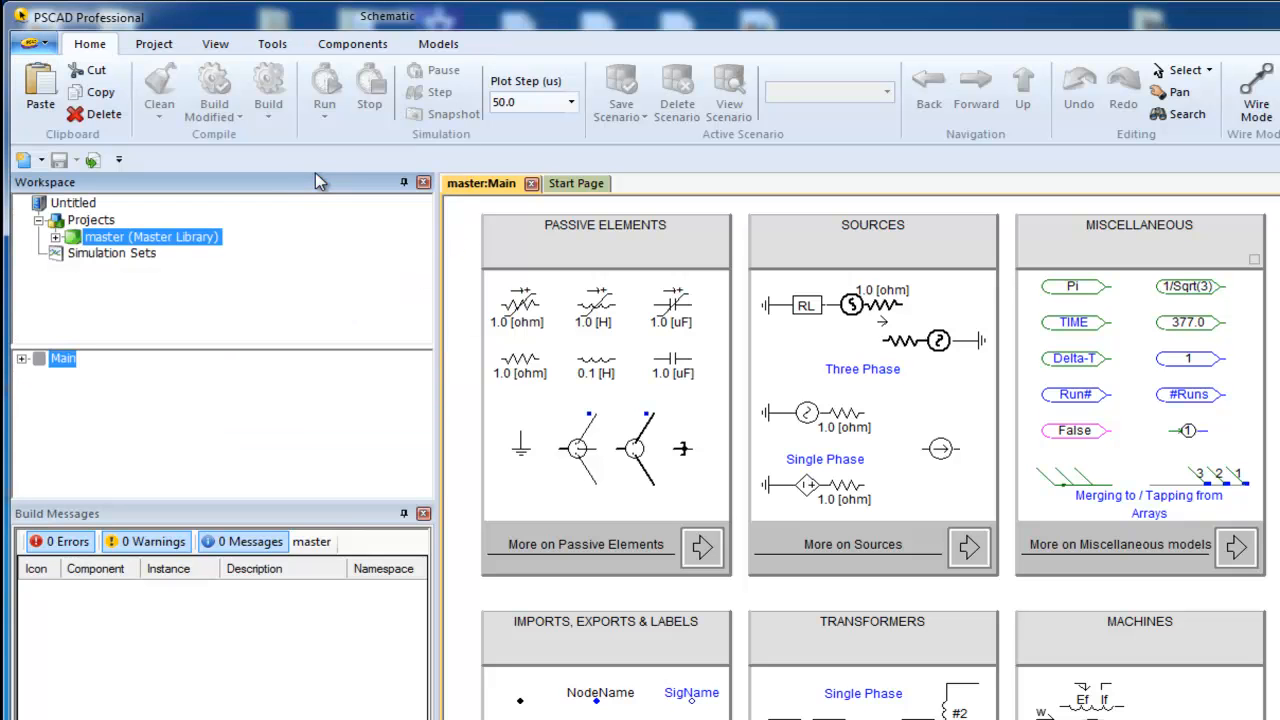
left_click(30, 44)
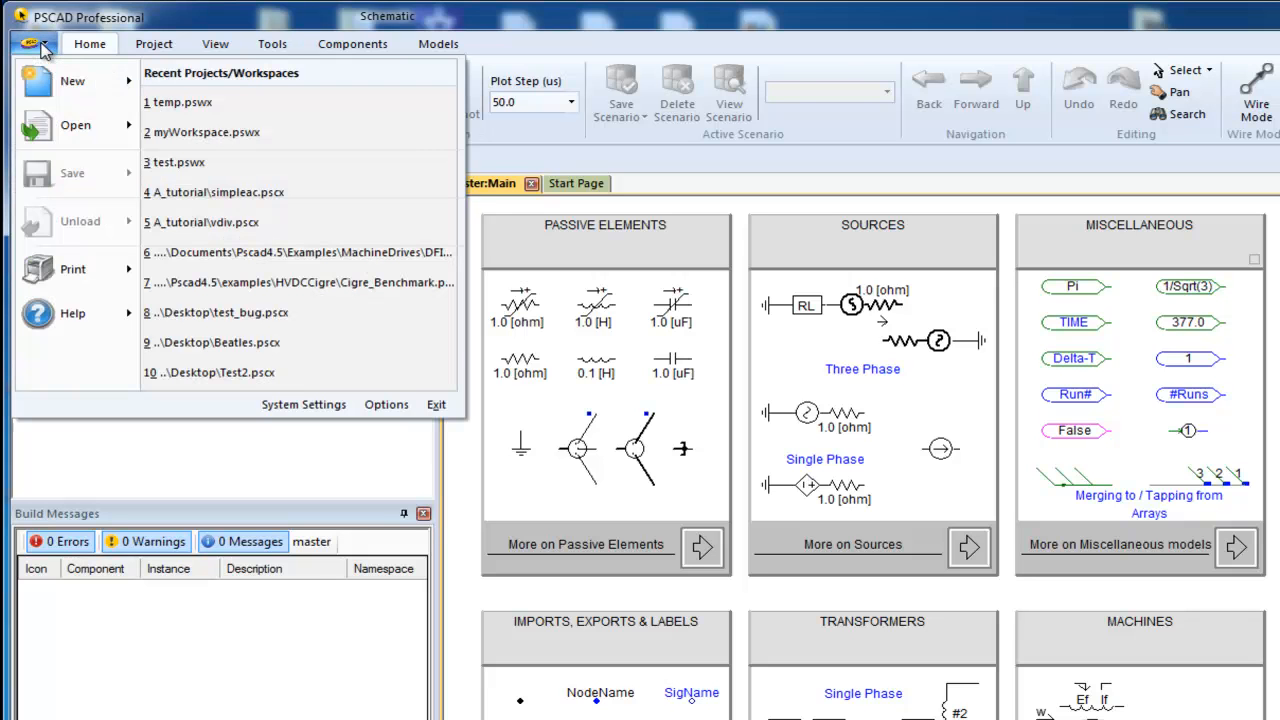
left_click(72, 172)
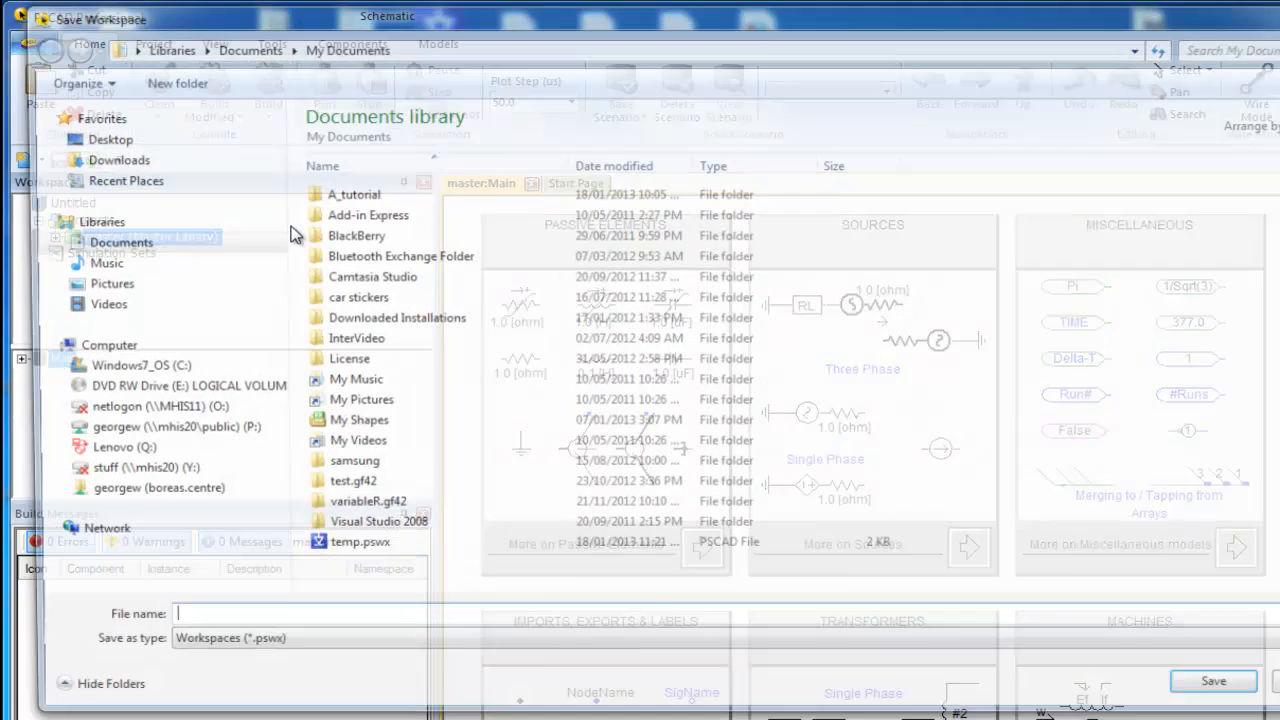
type("myWo")
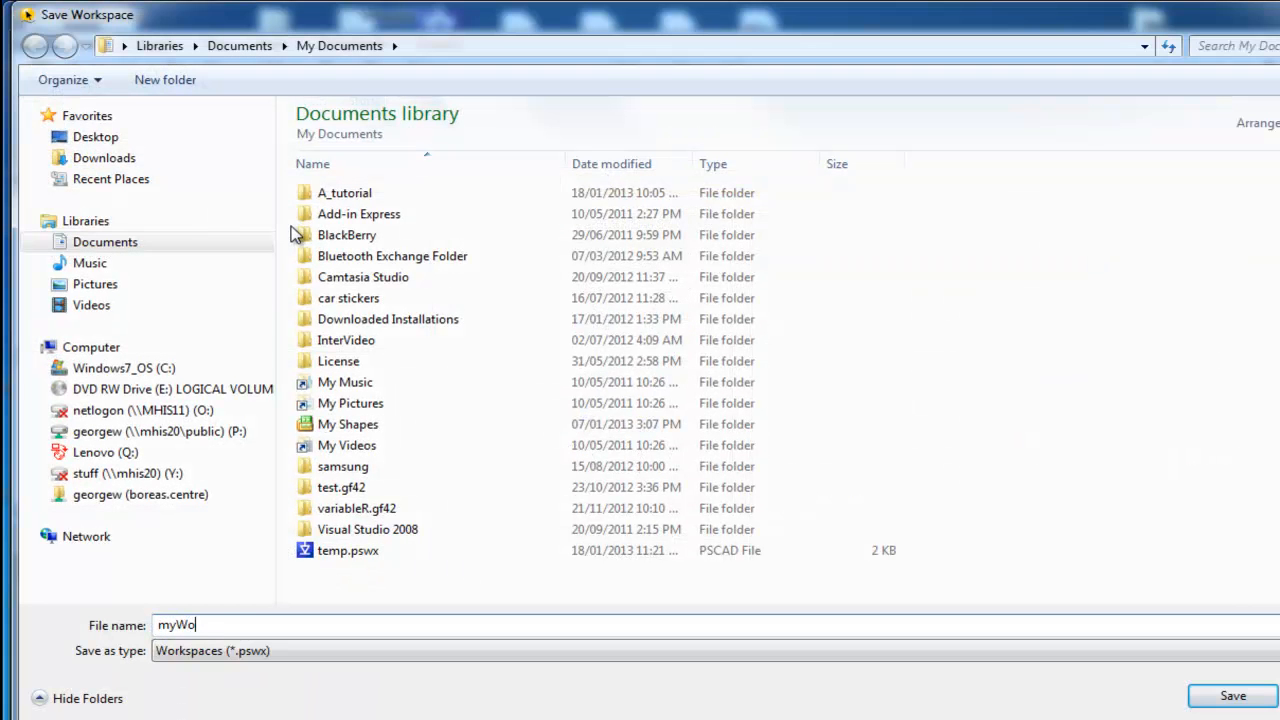
type("rkspace")
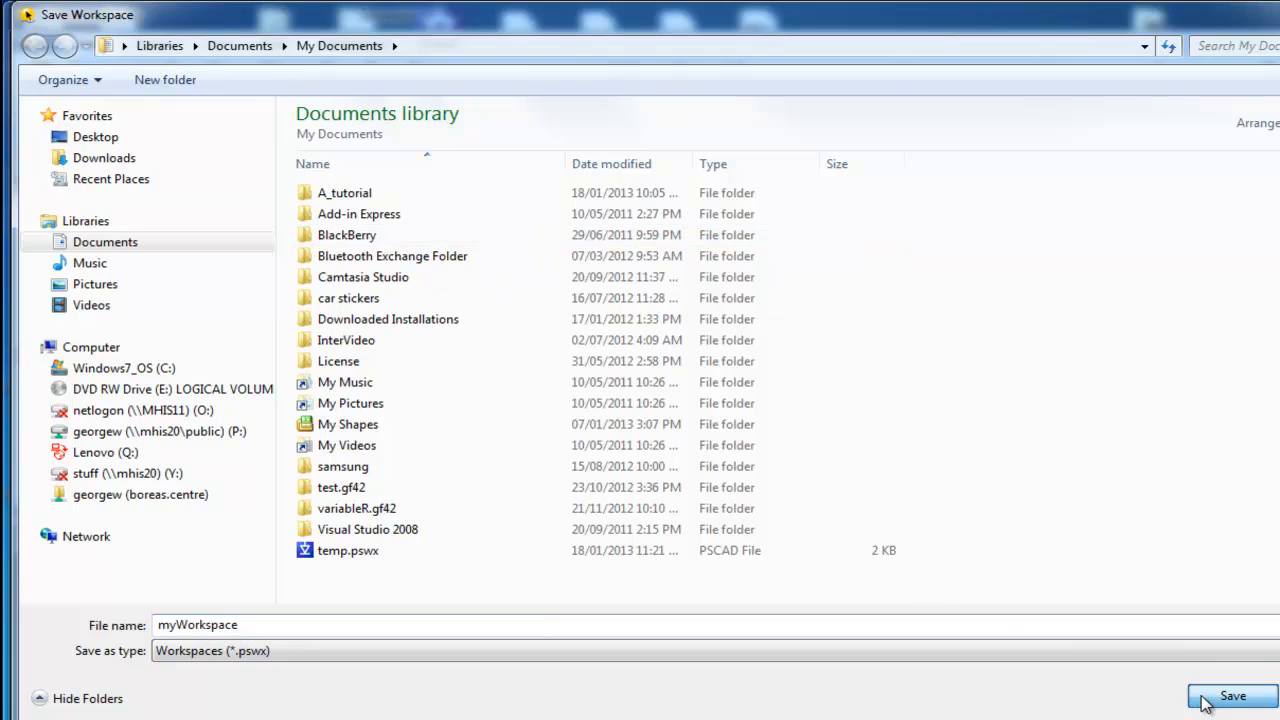
left_click(1232, 696)
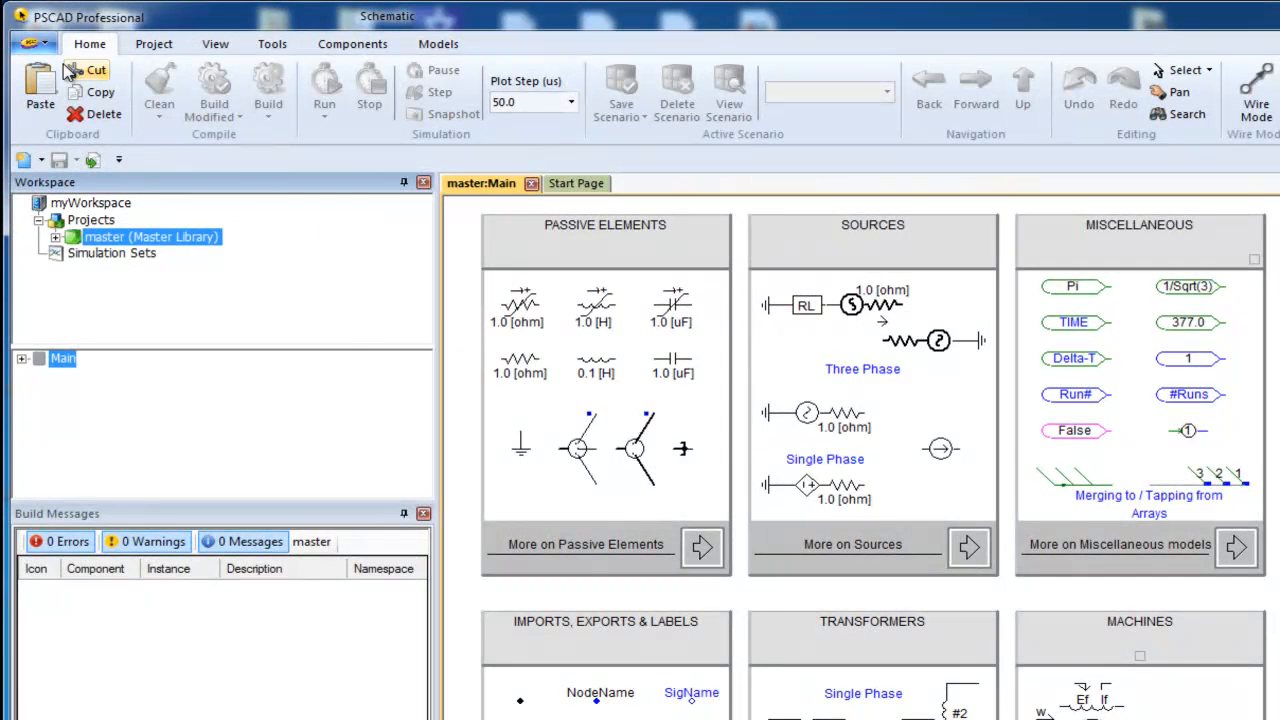
- Open the vdiv.pscx project from the A_tutorial folder into the workspace
left_click(32, 44)
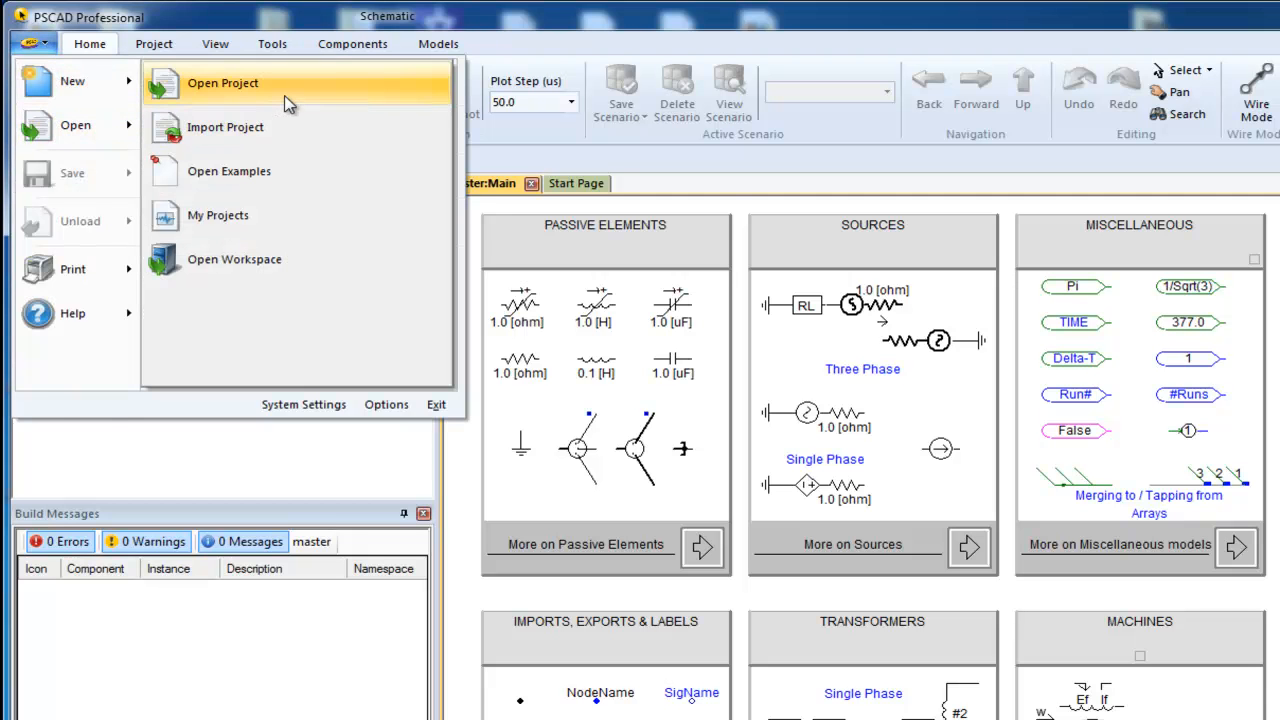
left_click(222, 84)
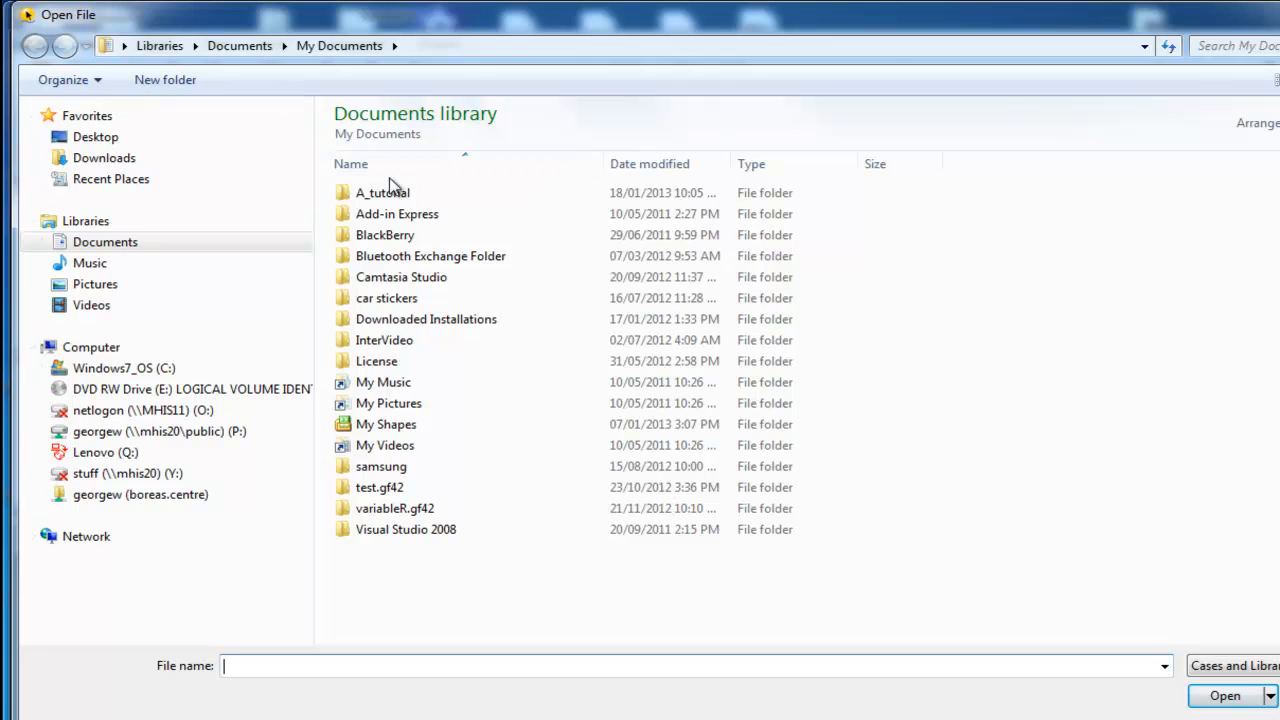
double_click(382, 192)
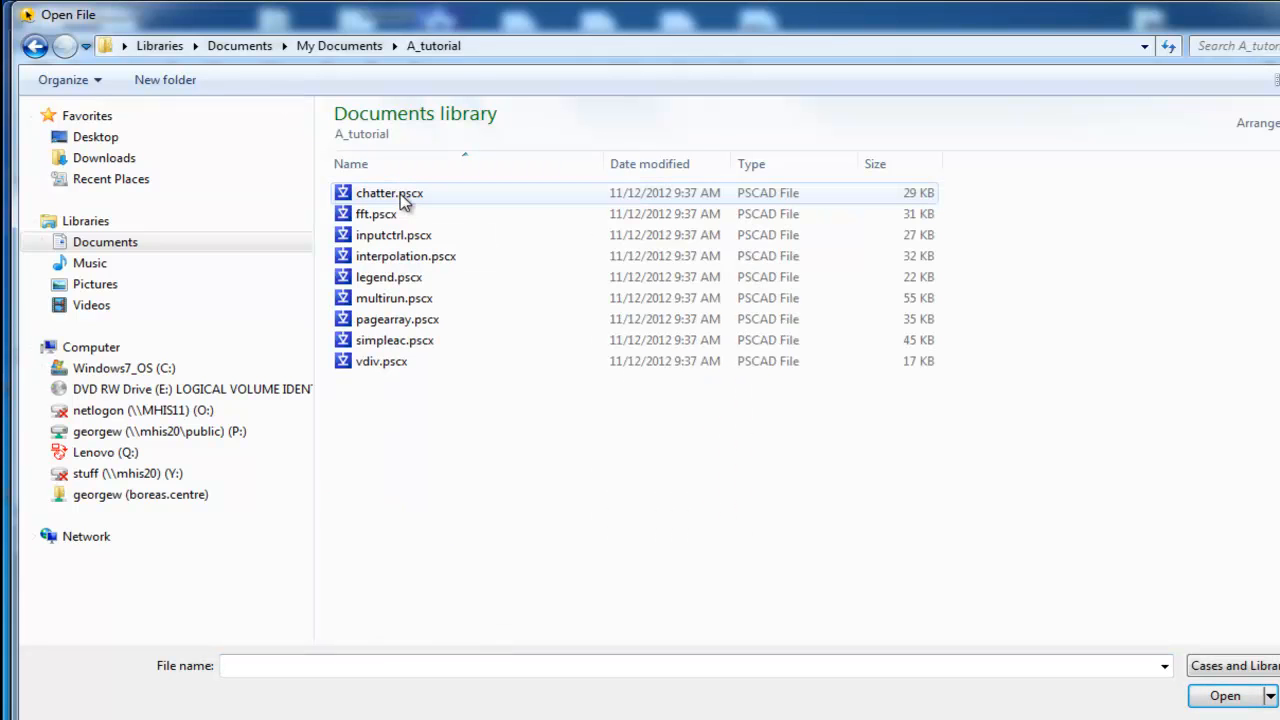
left_click(380, 360)
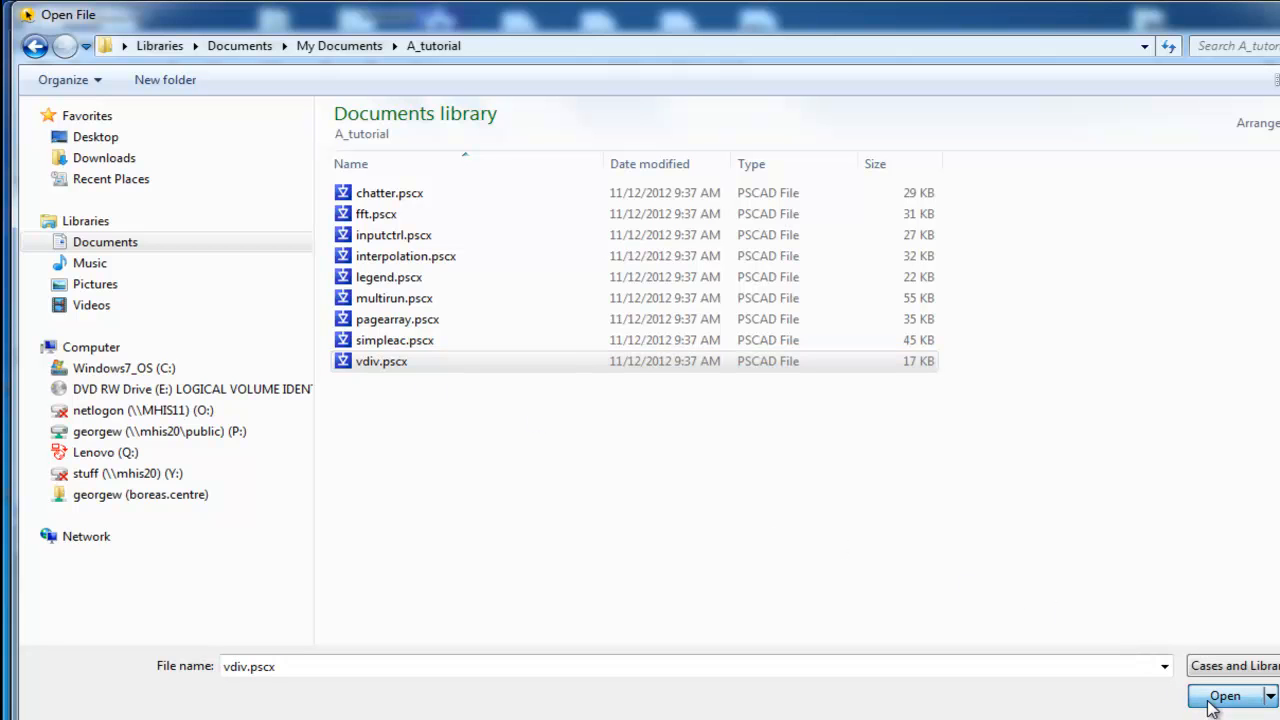
left_click(1224, 696)
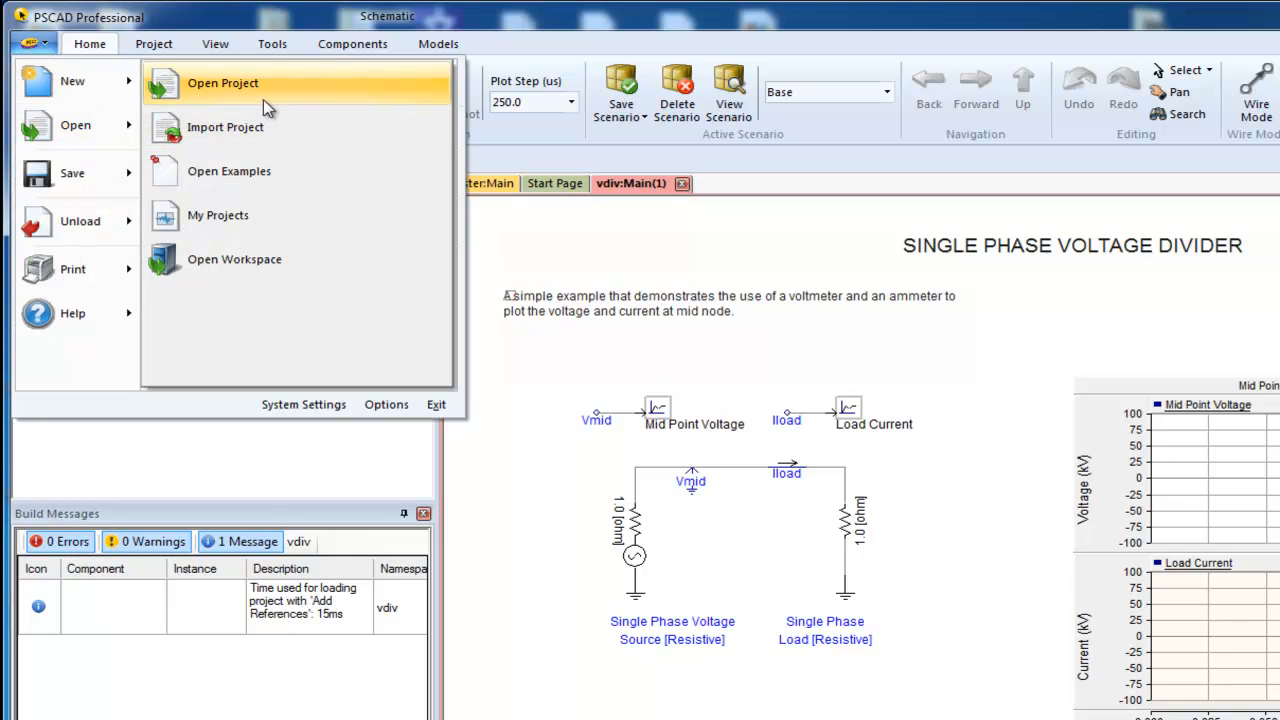
- Open the simpleac.pscx project from A_tutorial alongside vdiv and show its schematic
left_click(222, 84)
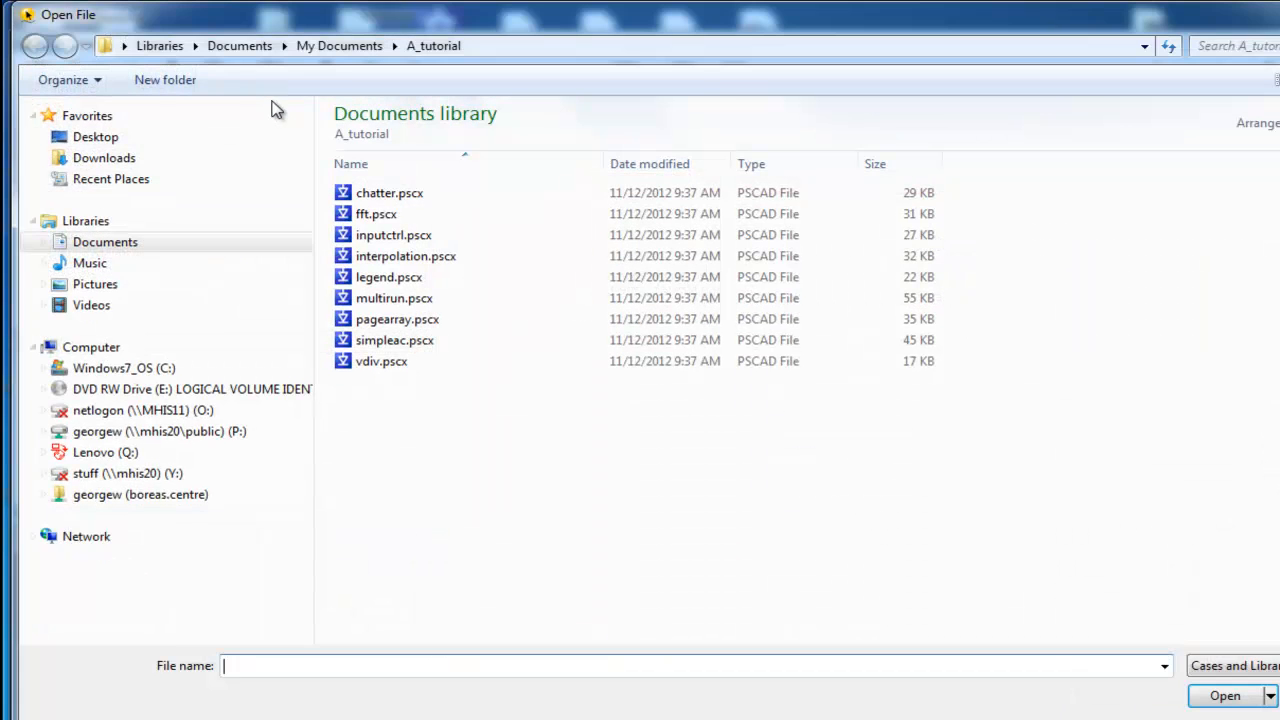
left_click(394, 340)
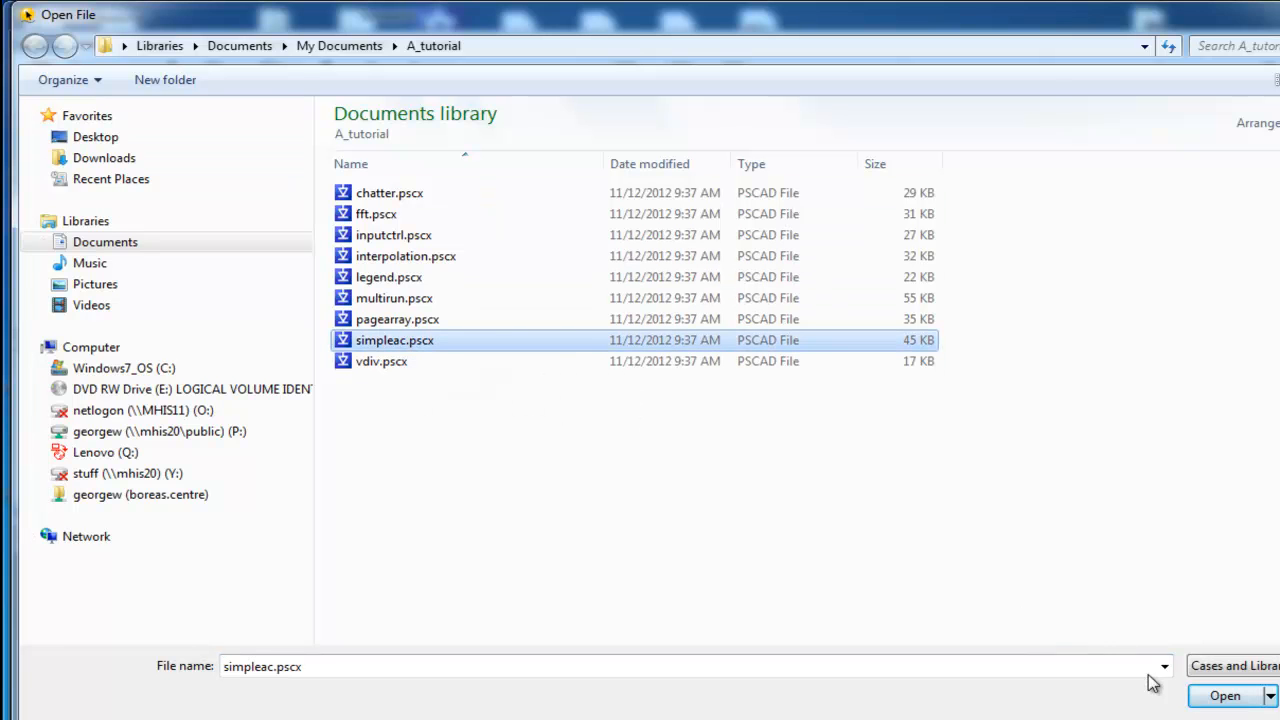
left_click(1224, 696)
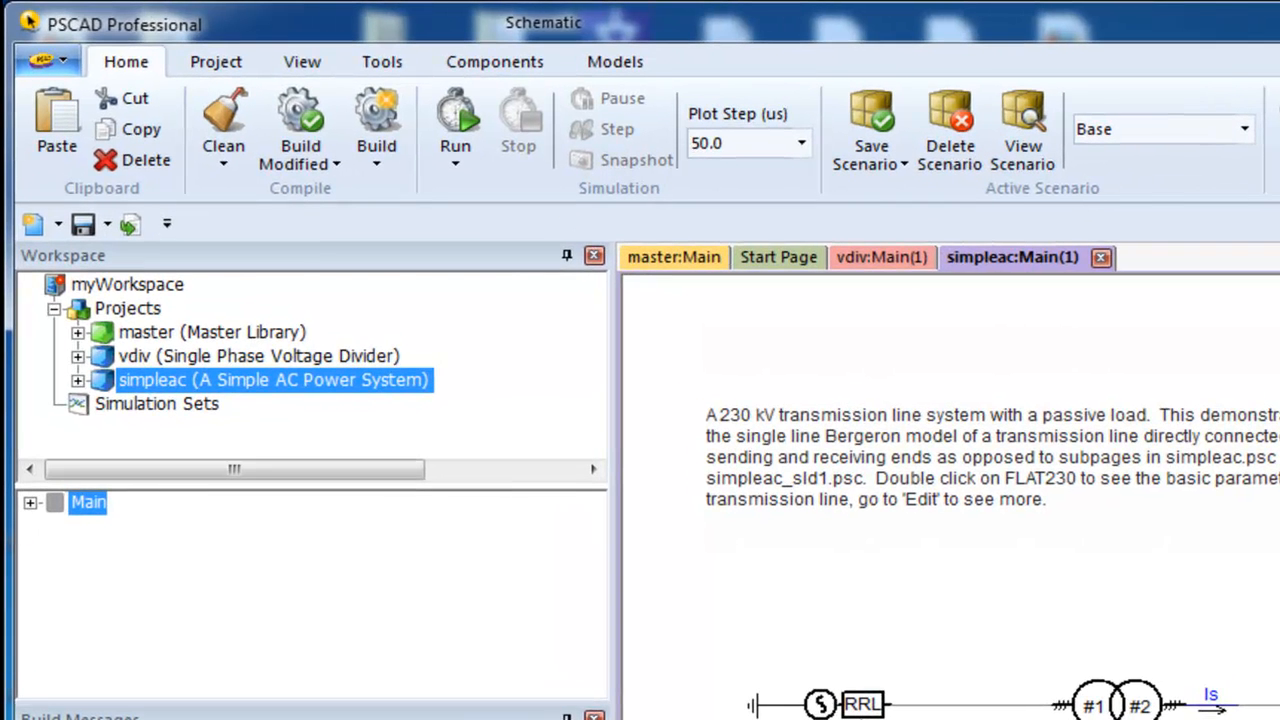
left_click(128, 308)
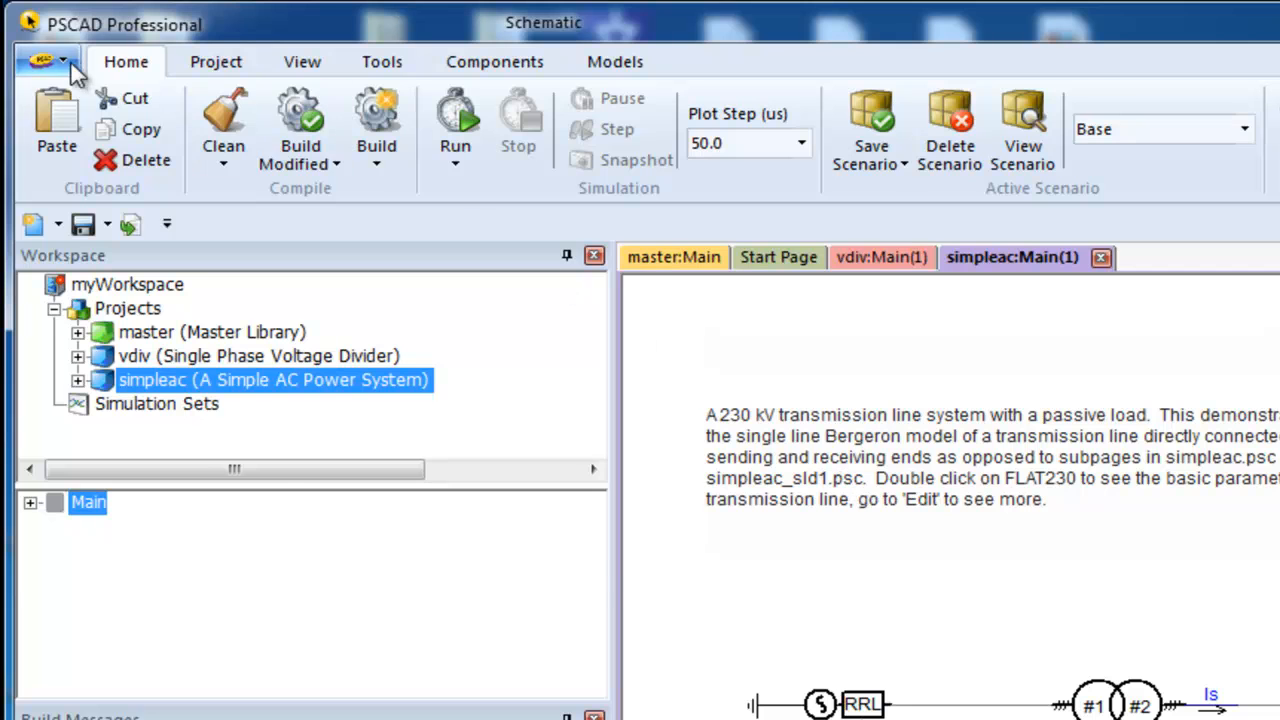
- Save myWorkspace with the master, vdiv and simpleac projects loaded
left_click(44, 60)
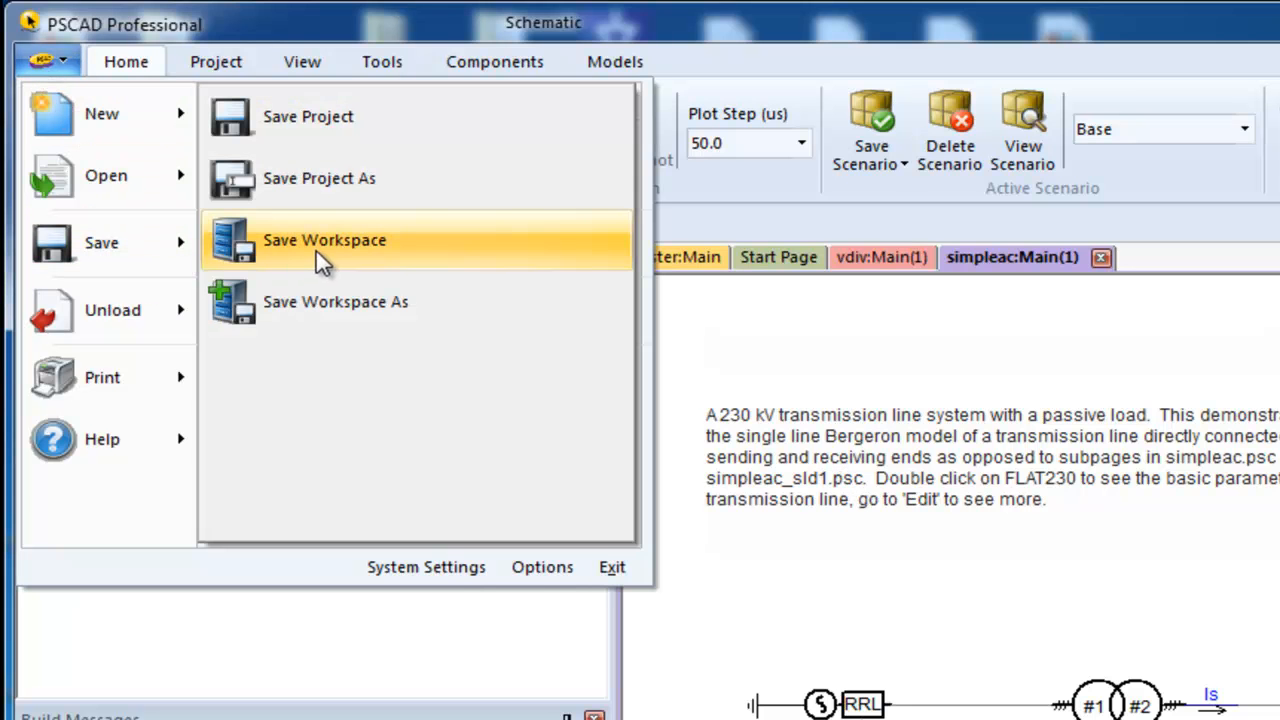
left_click(324, 240)
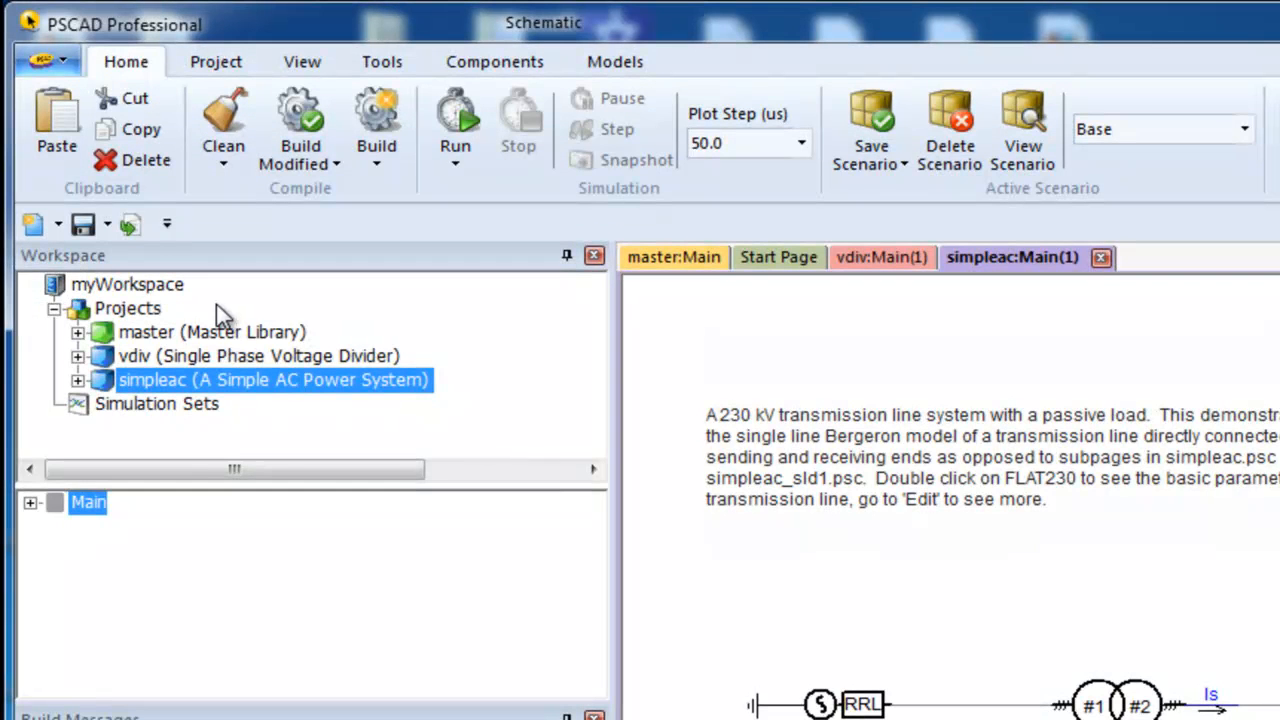
mouse_move(216, 310)
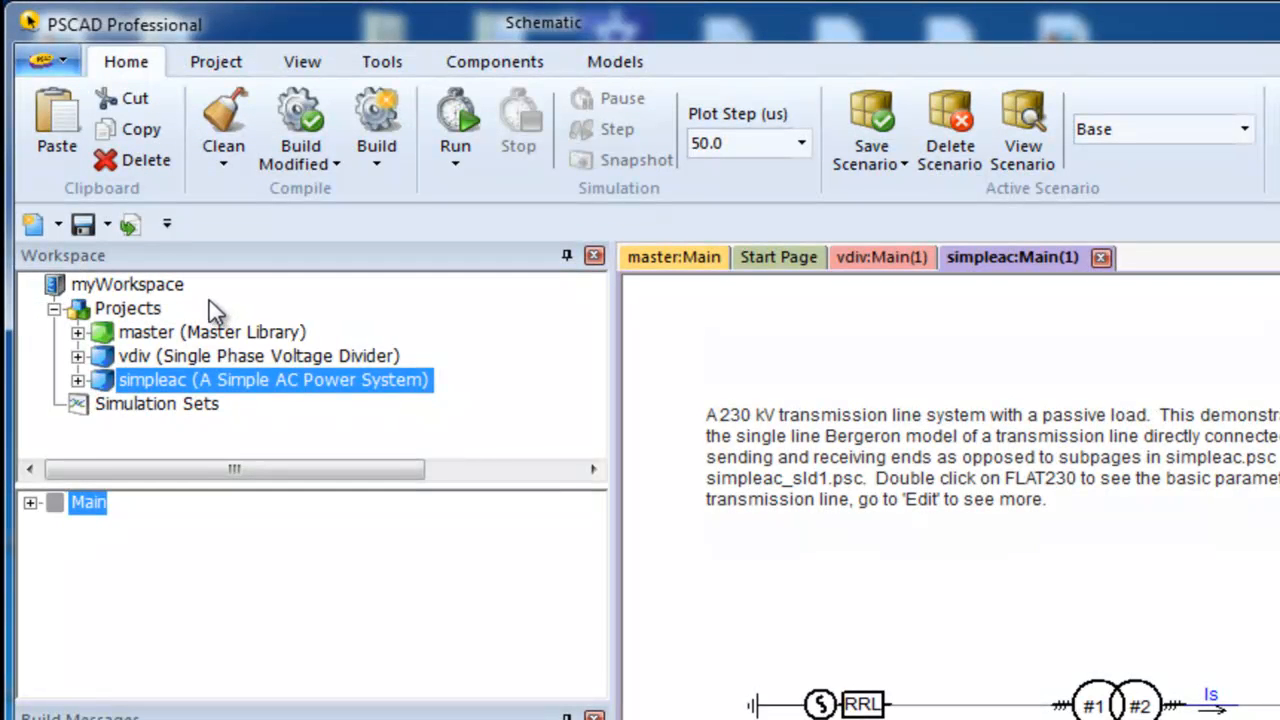
- Bring up the Workspace Settings dialog for myWorkspace from its context menu
right_click(128, 284)
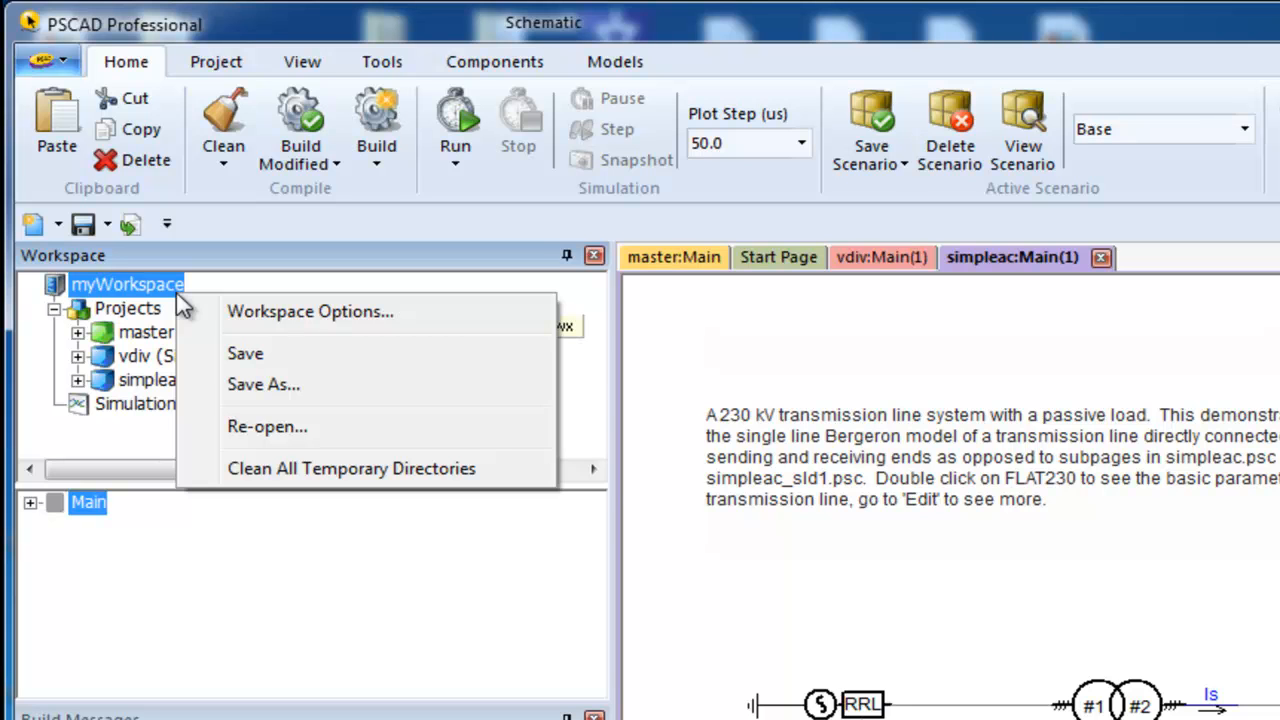
mouse_move(310, 312)
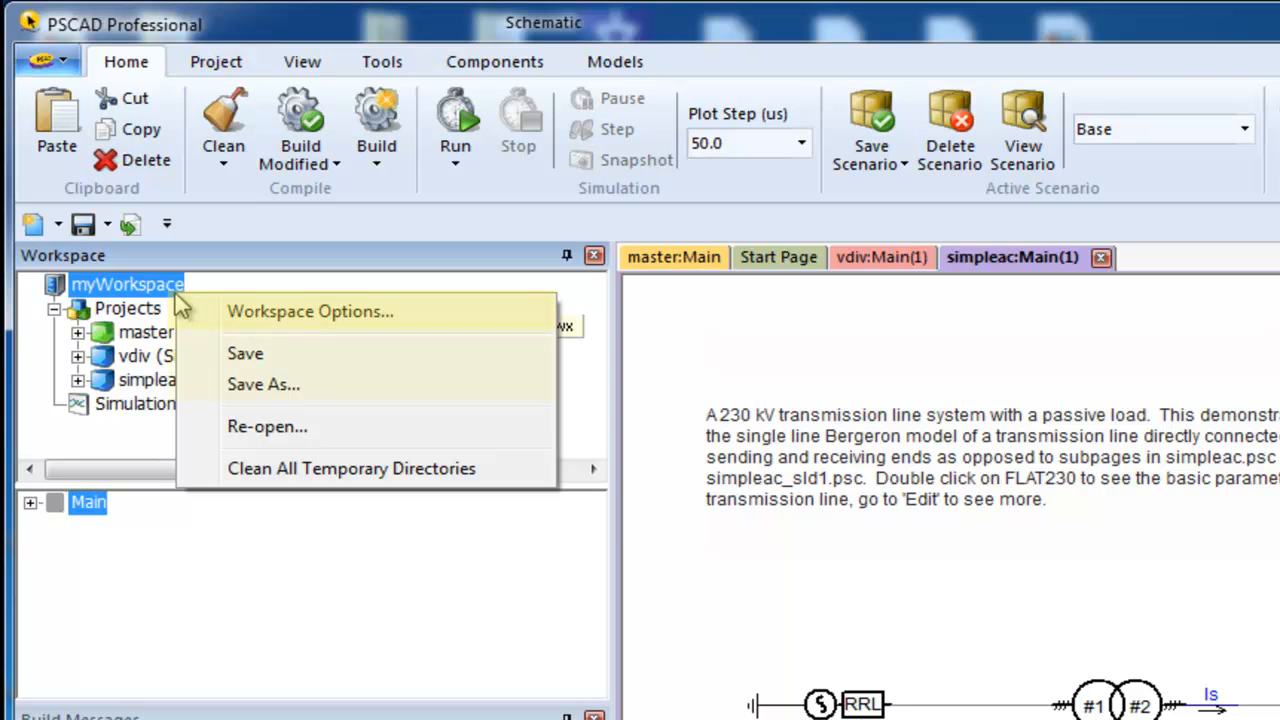
mouse_move(250, 368)
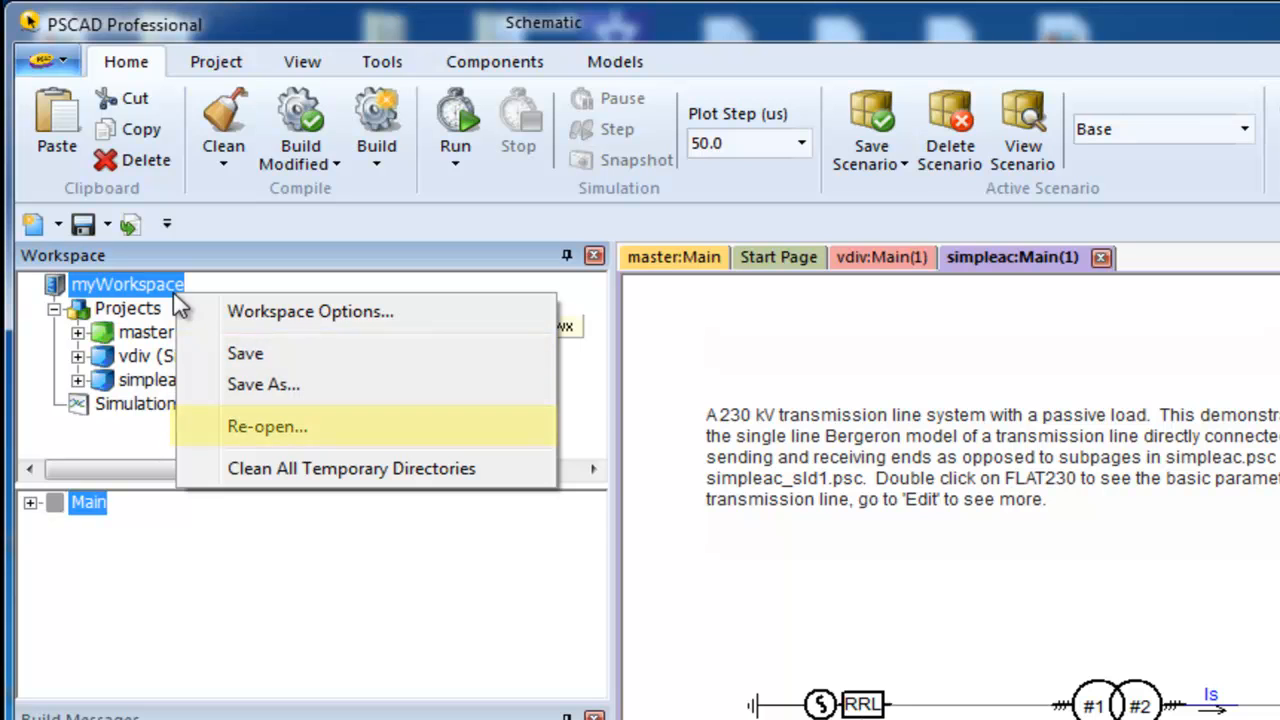
mouse_move(352, 468)
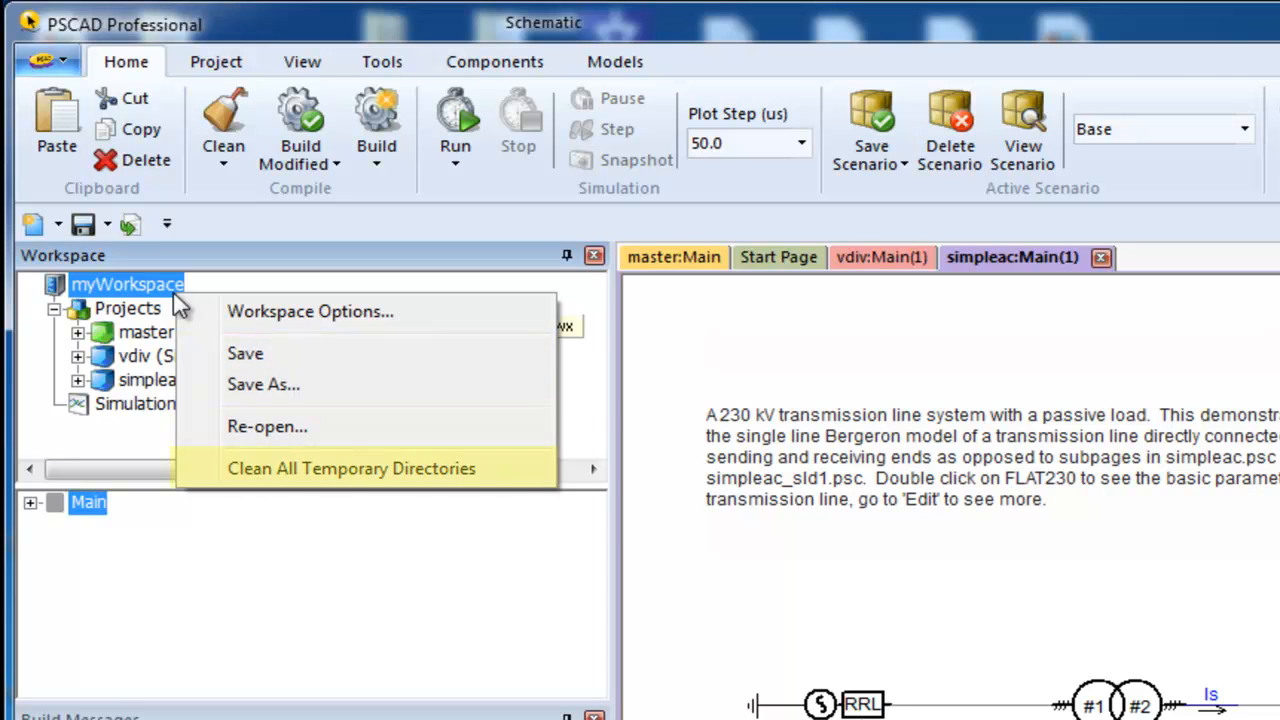
mouse_move(352, 468)
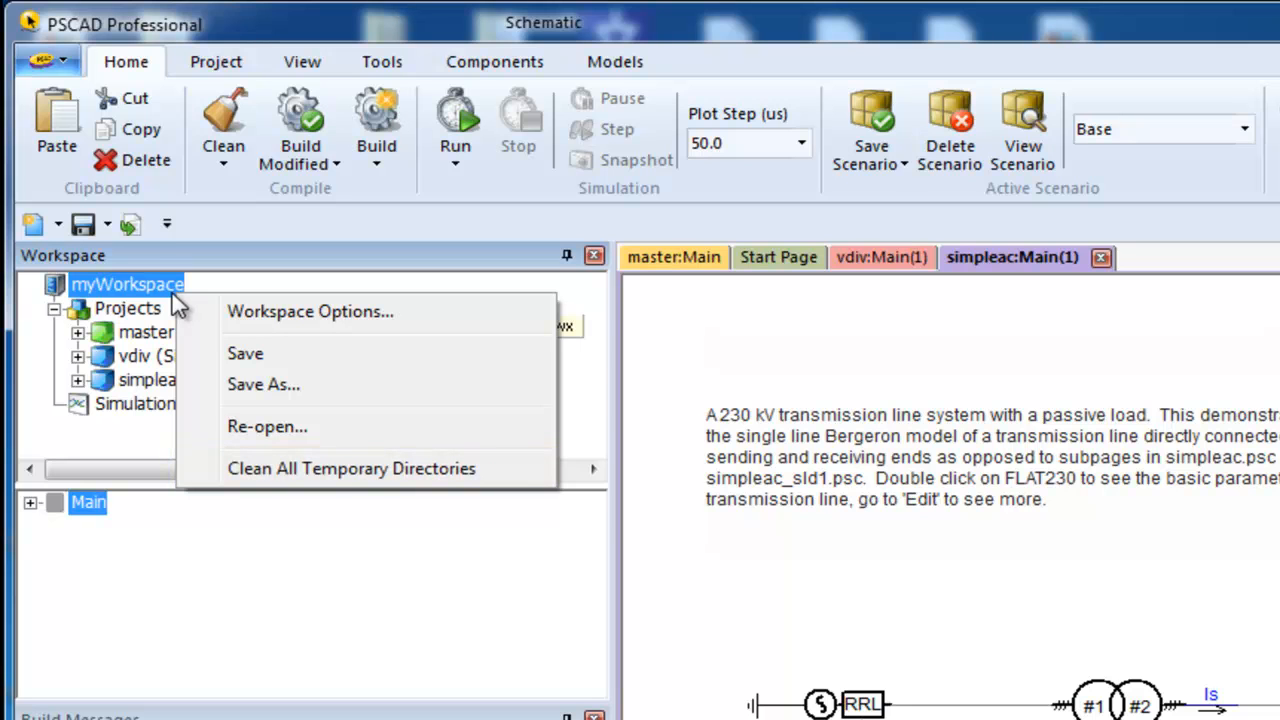
mouse_move(340, 312)
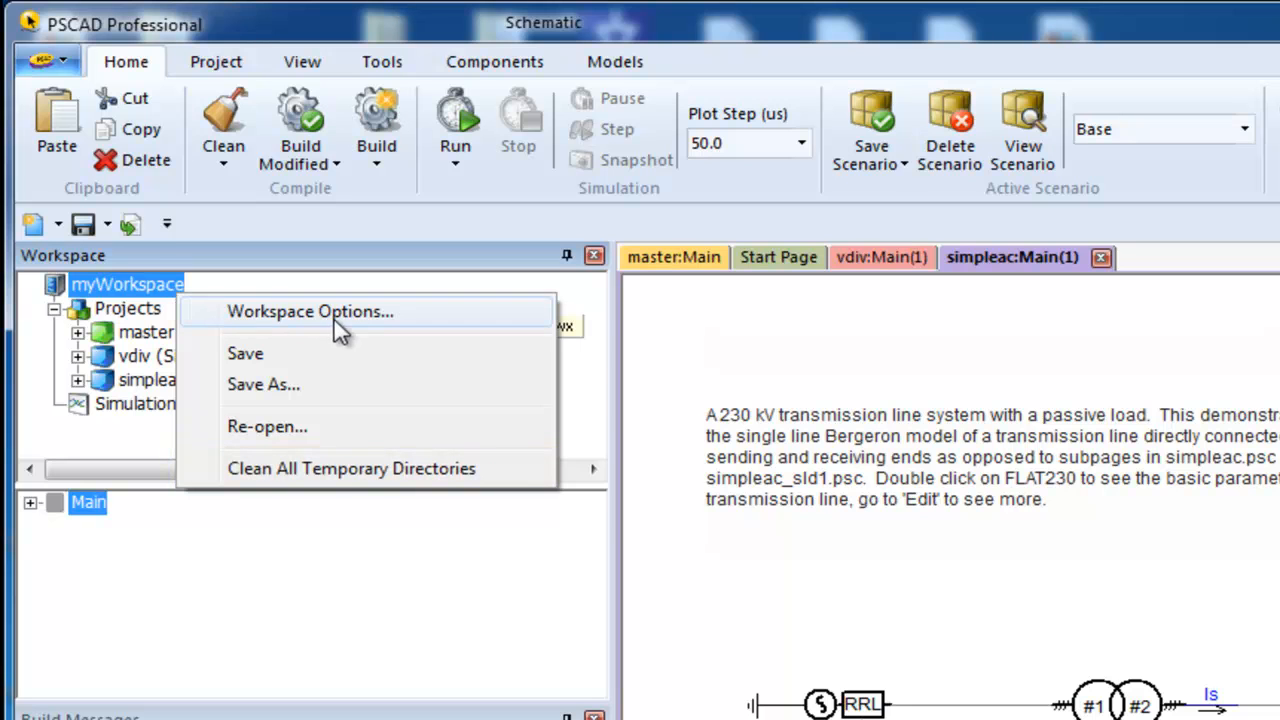
left_click(310, 312)
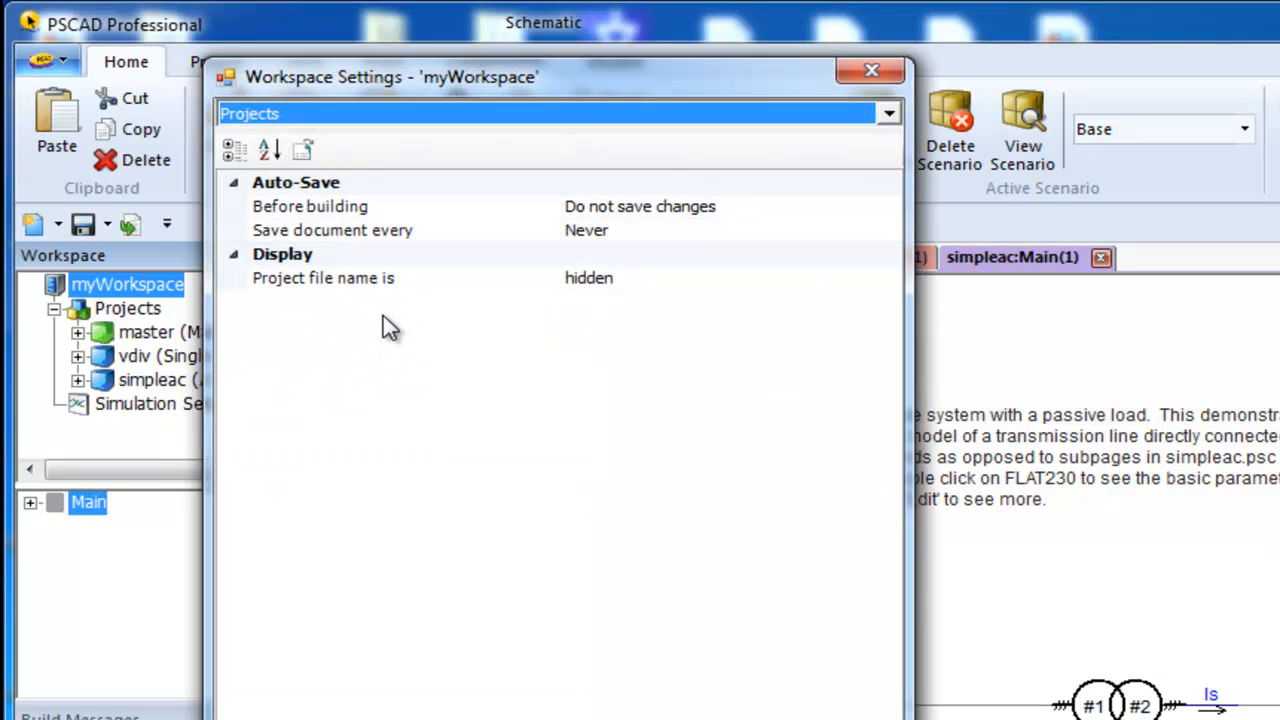
mouse_move(378, 328)
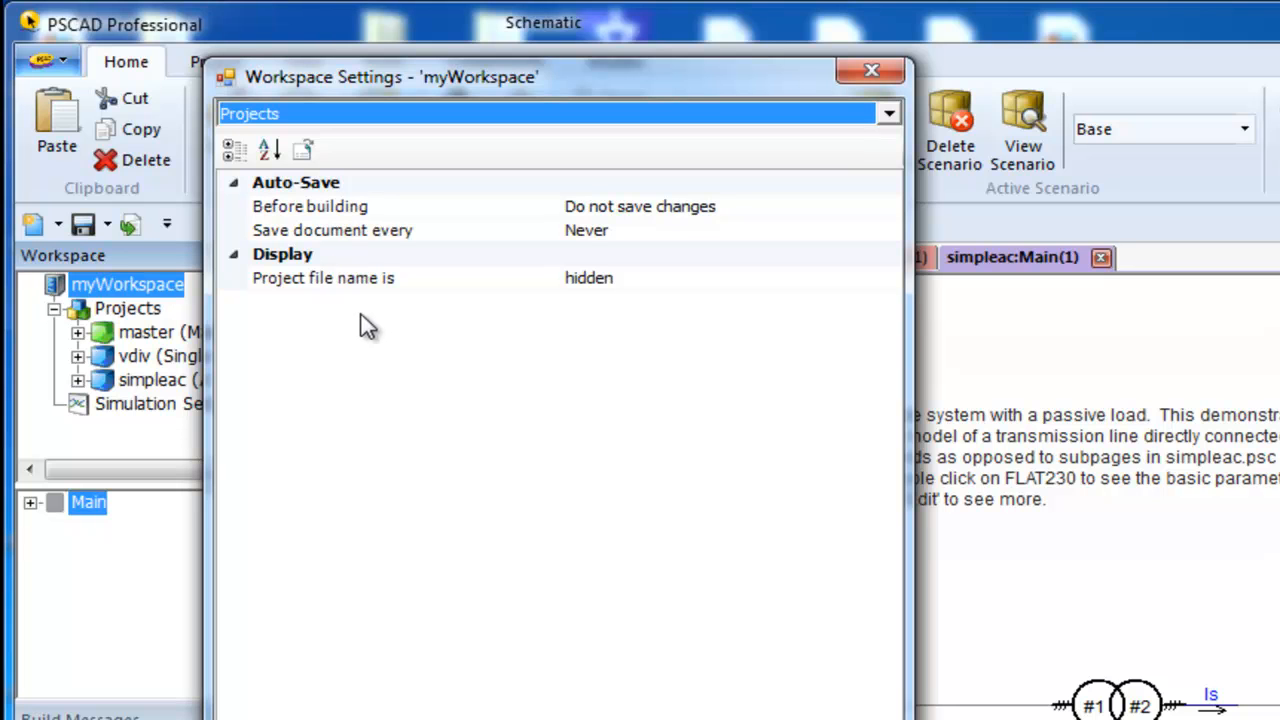
mouse_move(664, 340)
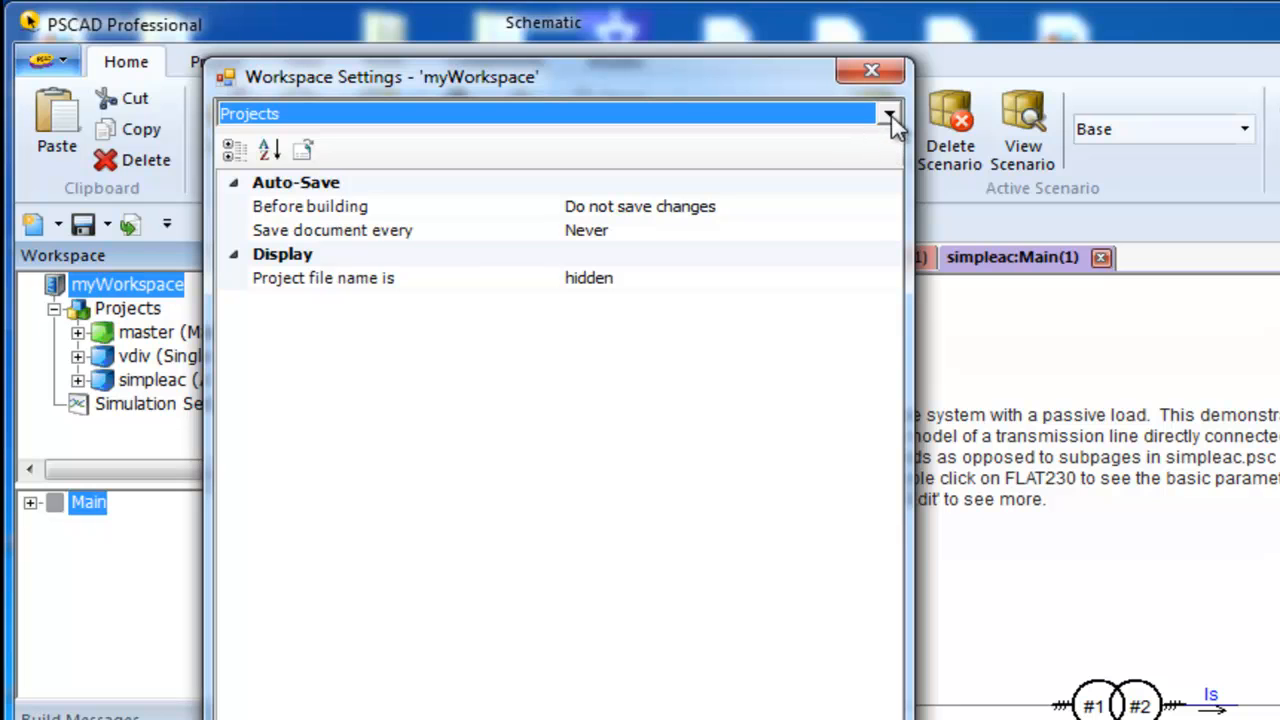
- Review the Build and Runtime settings categories, then close Workspace Settings with OK
left_click(888, 112)
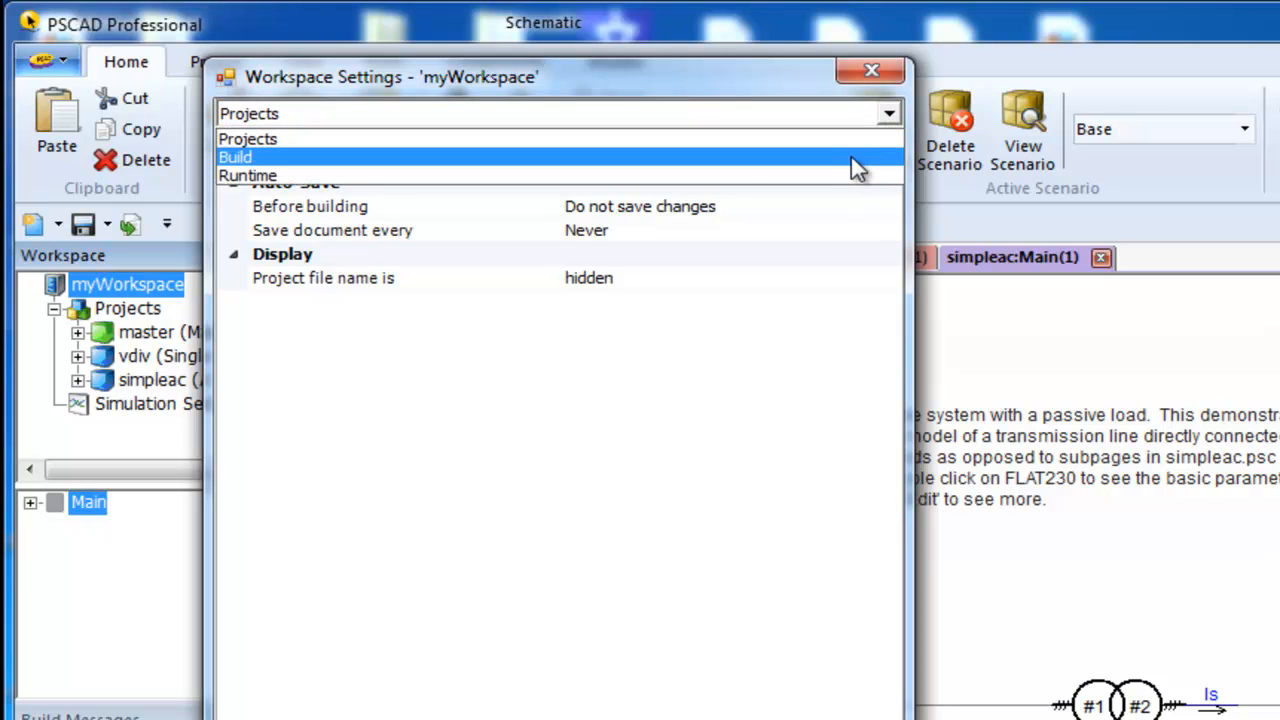
left_click(236, 156)
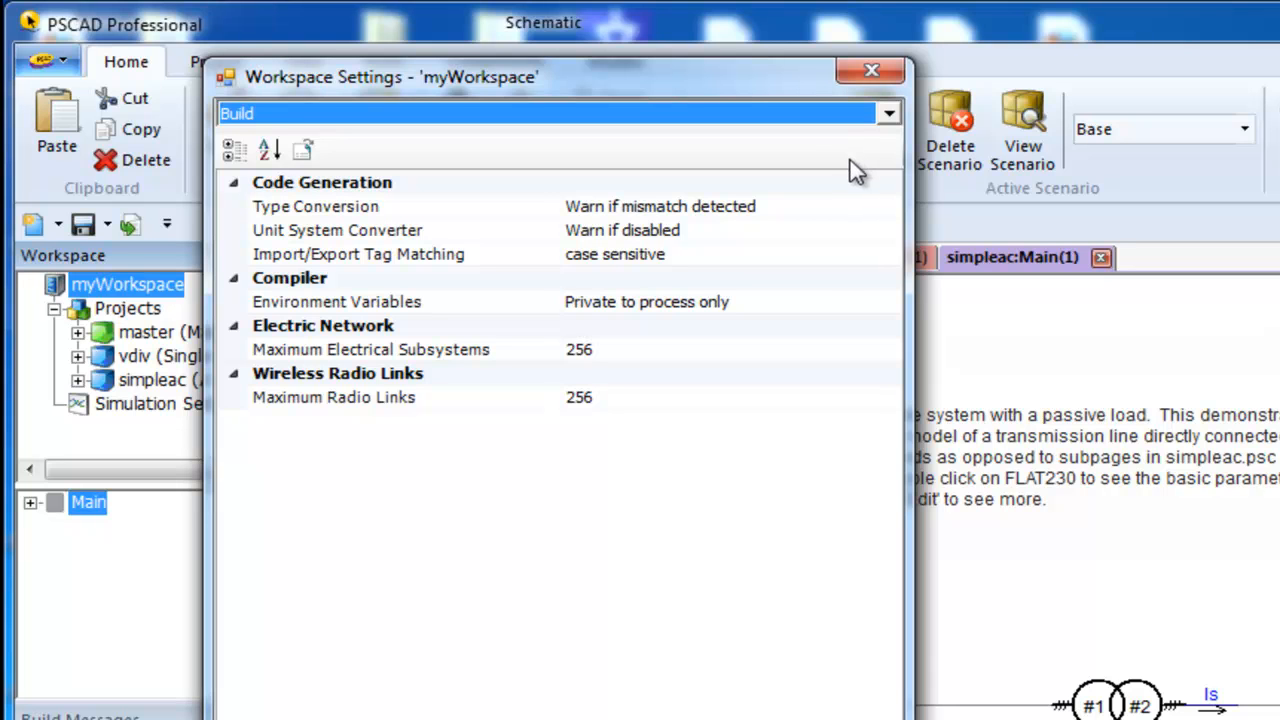
mouse_move(892, 128)
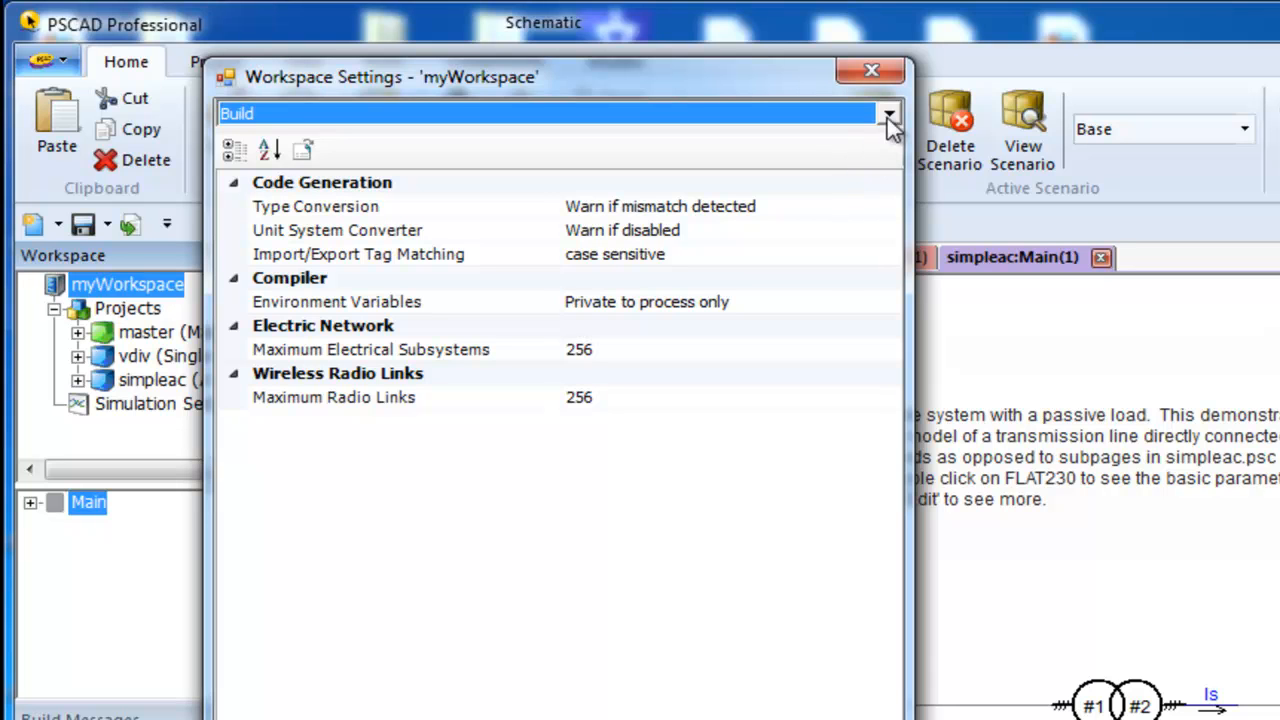
left_click(888, 112)
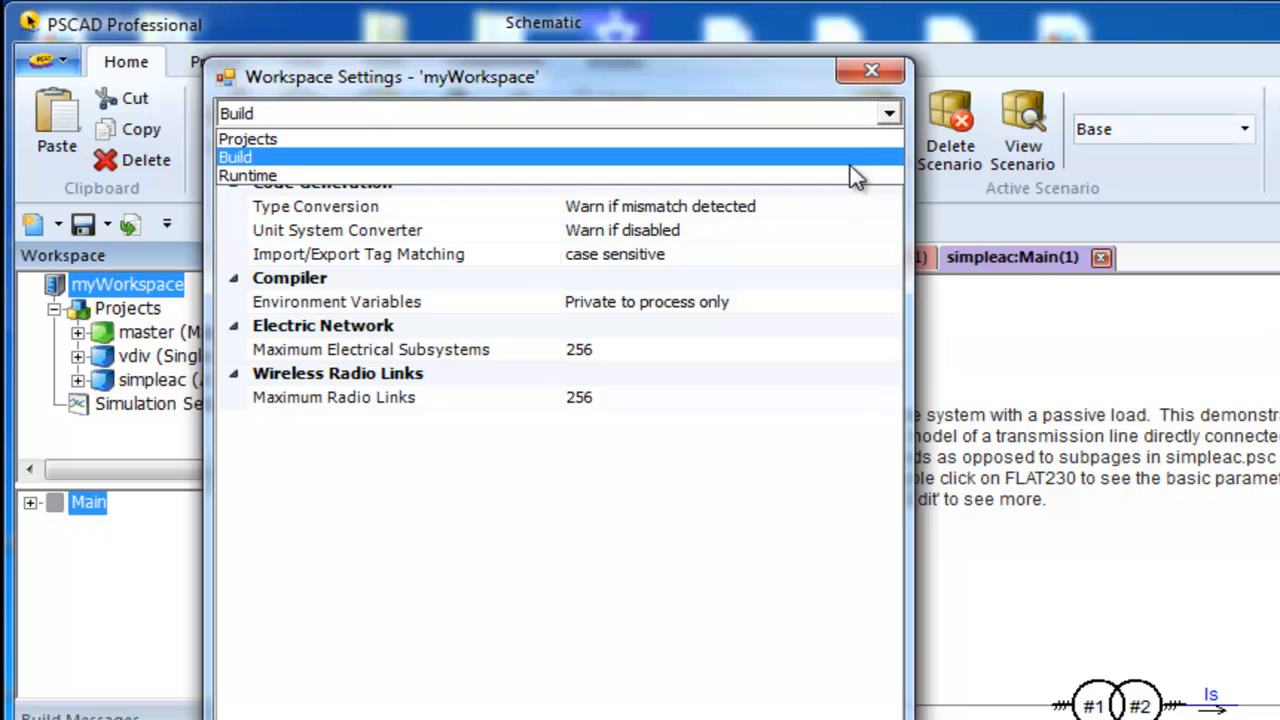
left_click(248, 176)
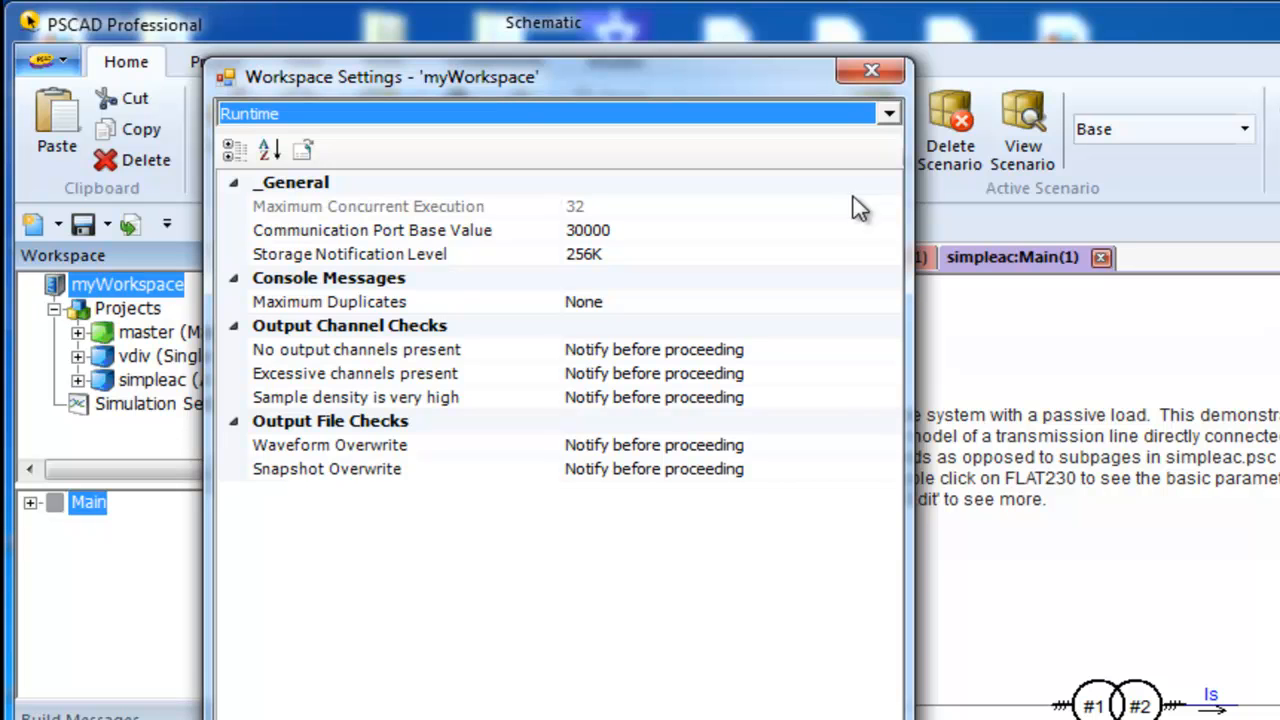
mouse_move(712, 456)
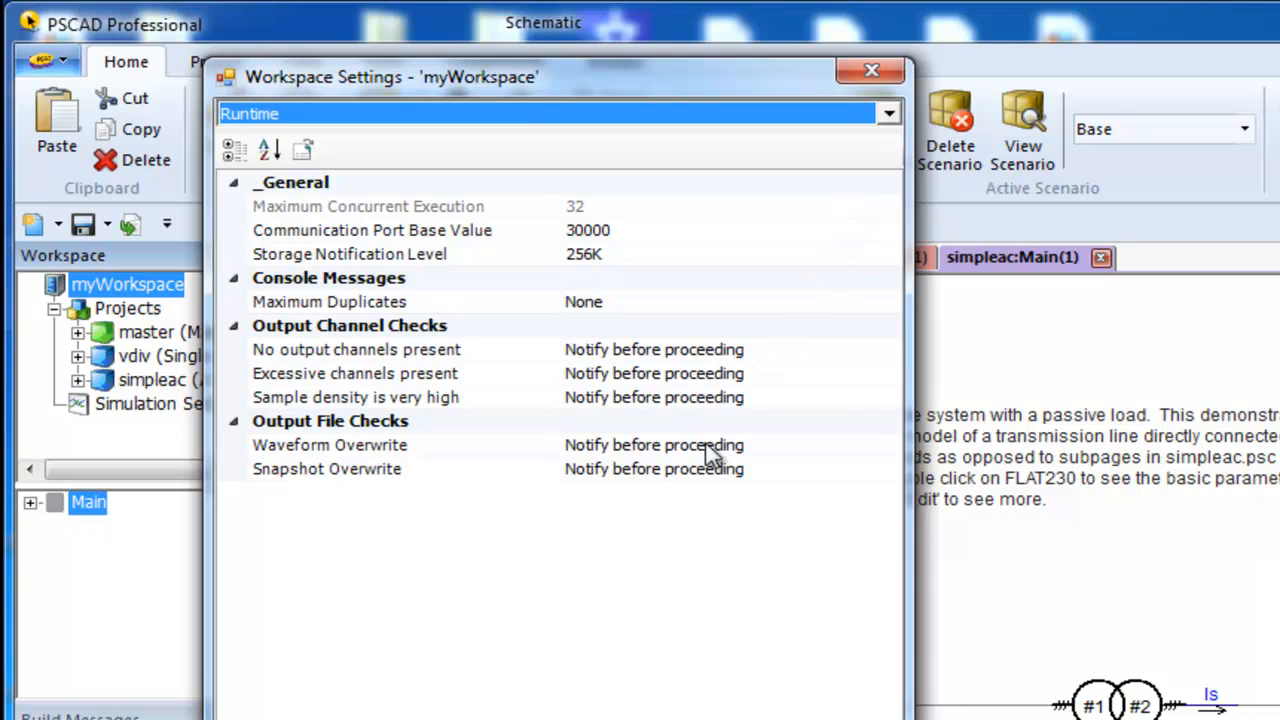
left_click(870, 70)
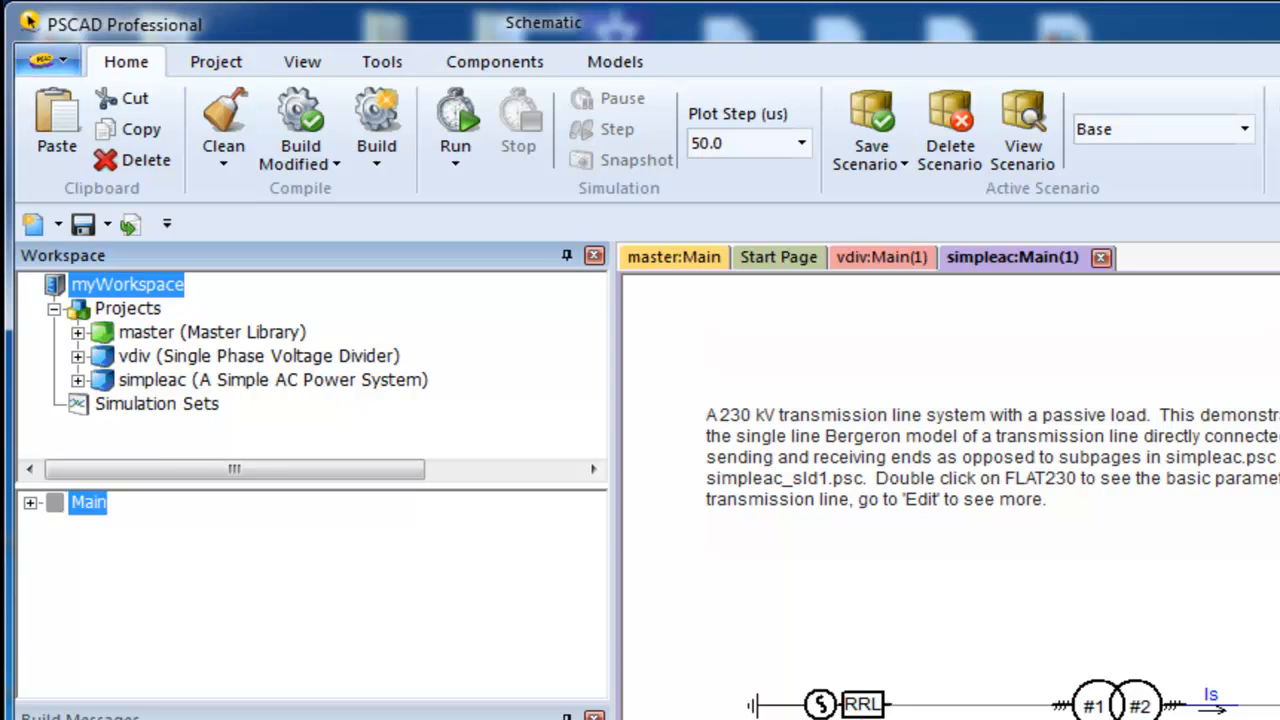
mouse_move(70, 224)
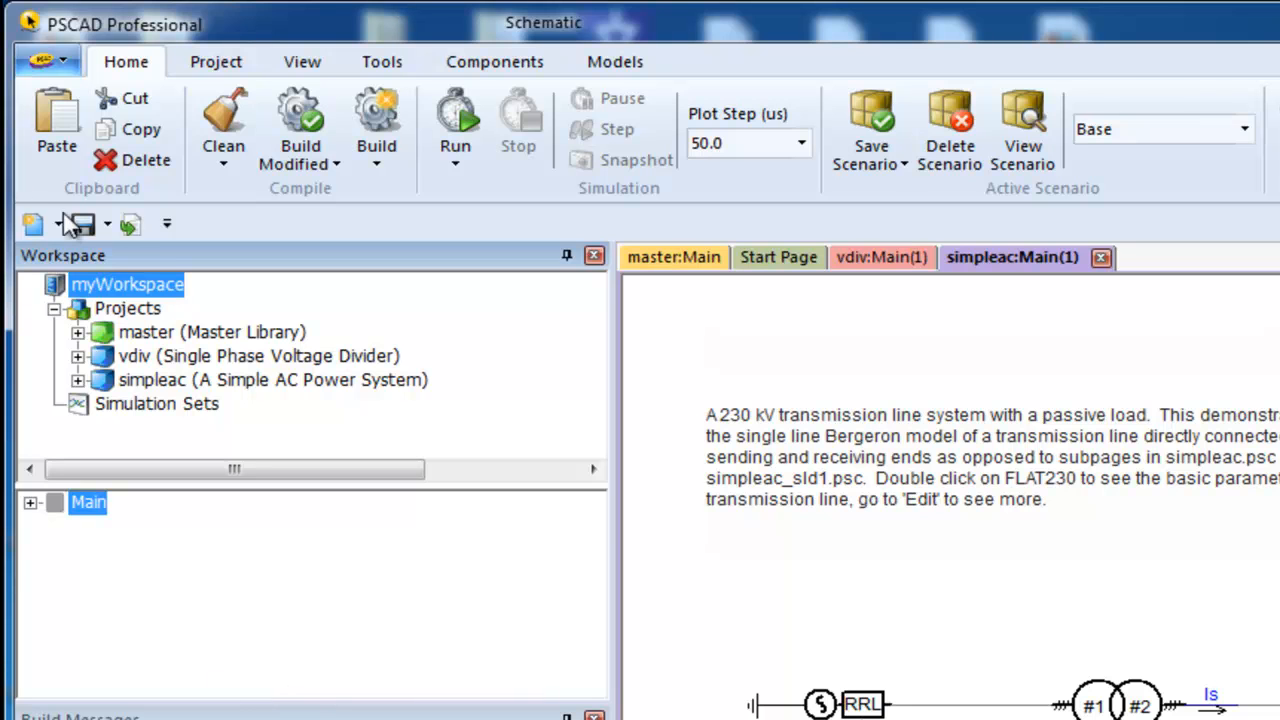
right_click(128, 308)
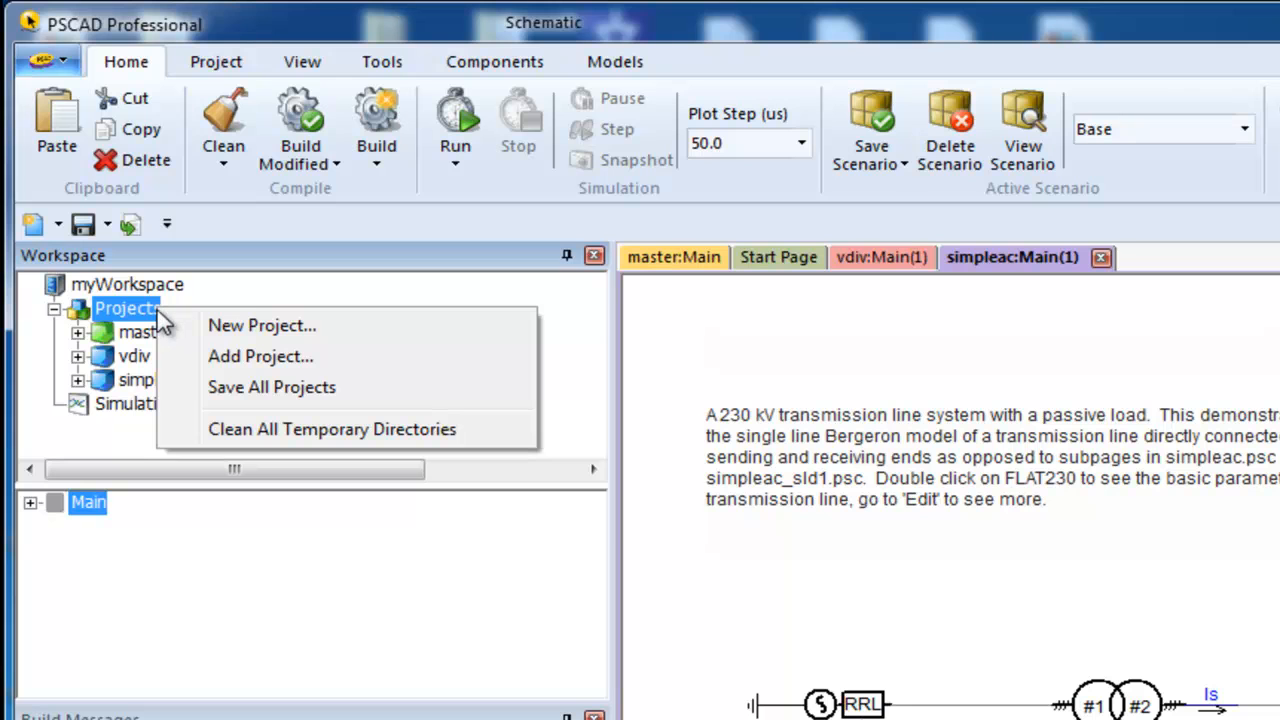
mouse_move(262, 324)
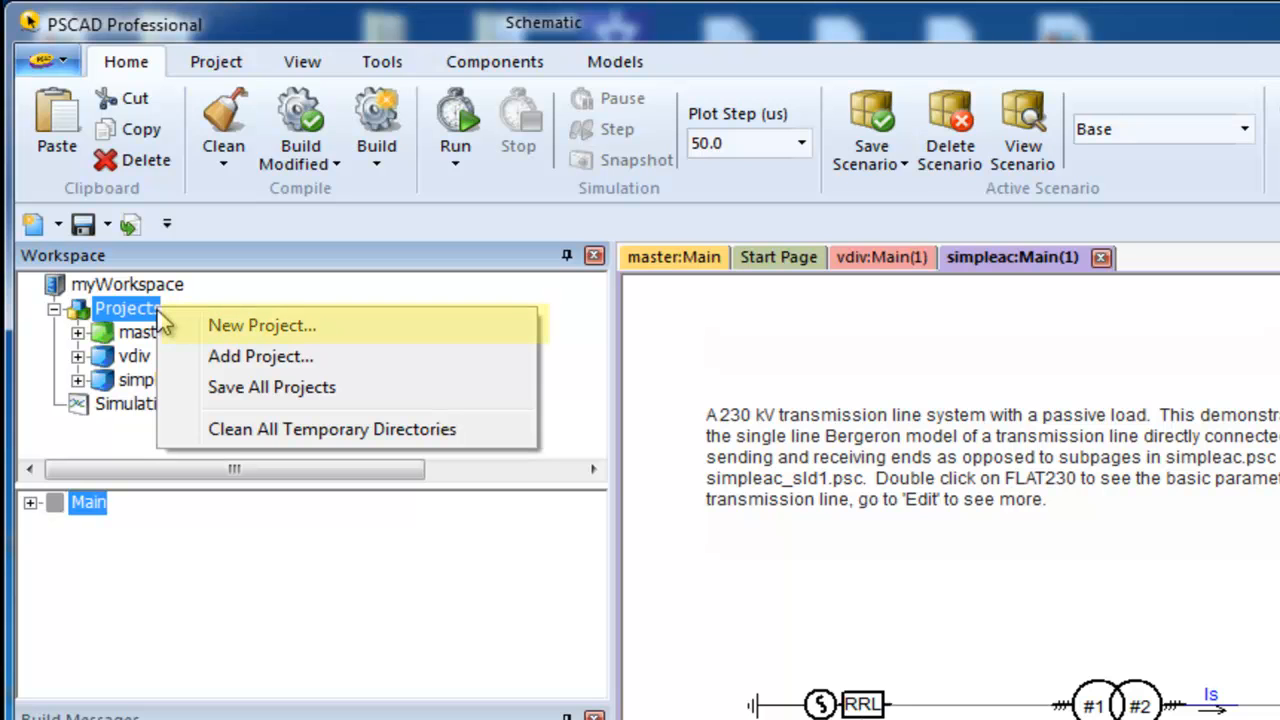
mouse_move(260, 356)
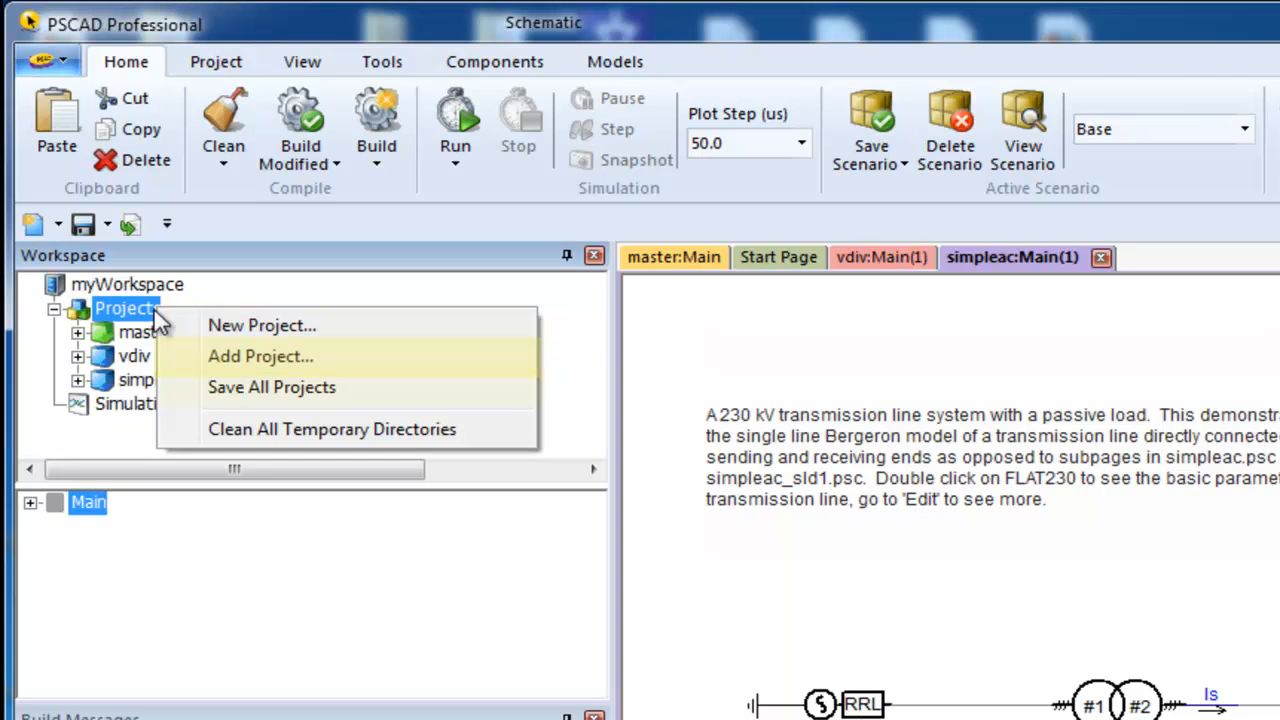
mouse_move(272, 388)
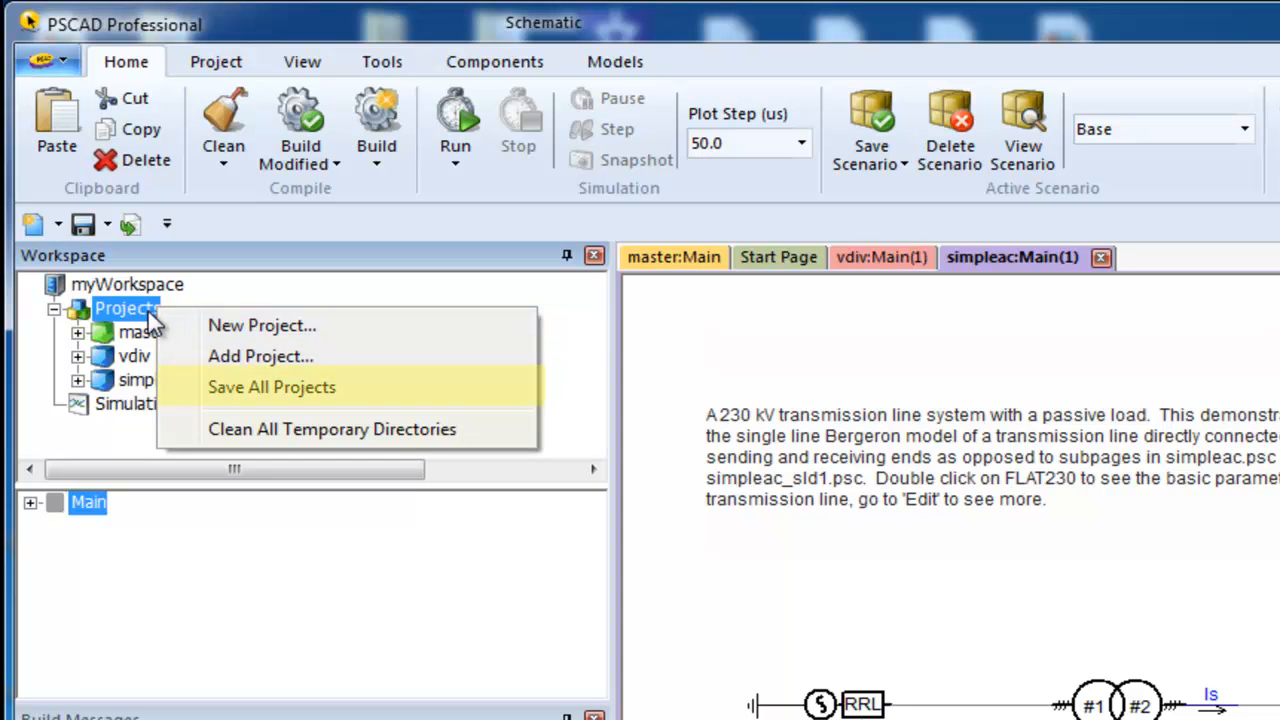
mouse_move(332, 428)
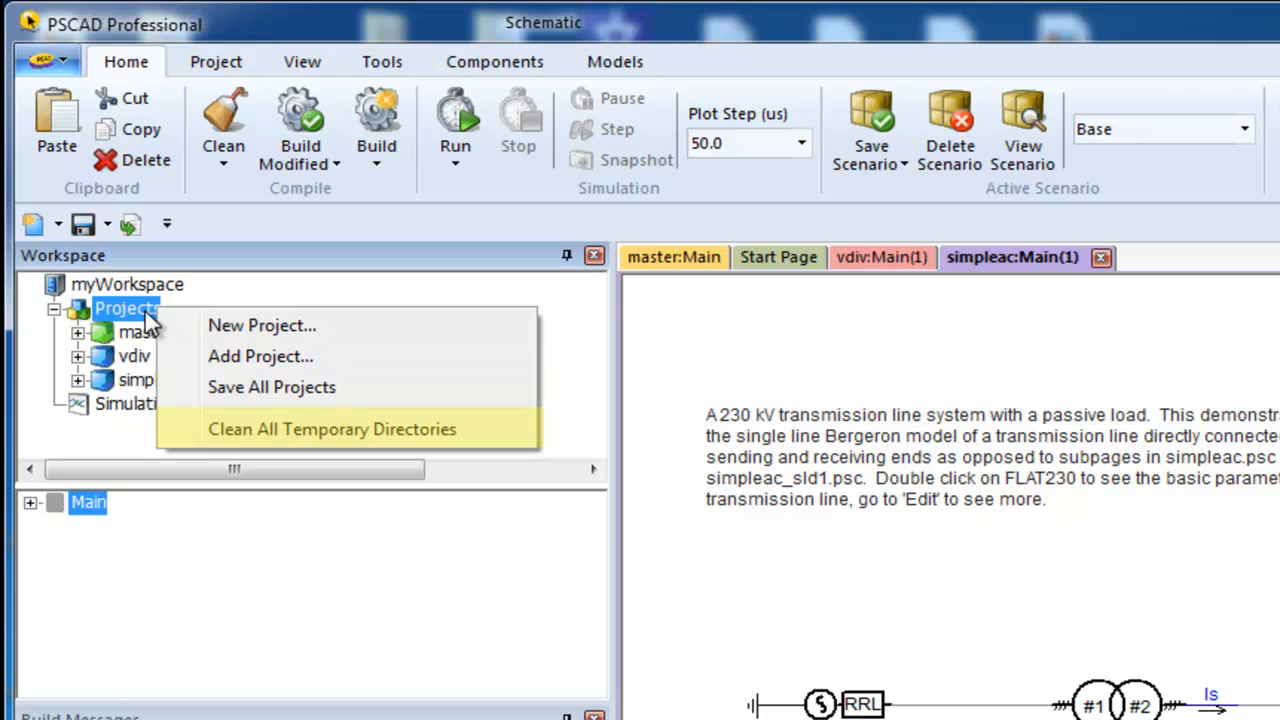
mouse_move(332, 428)
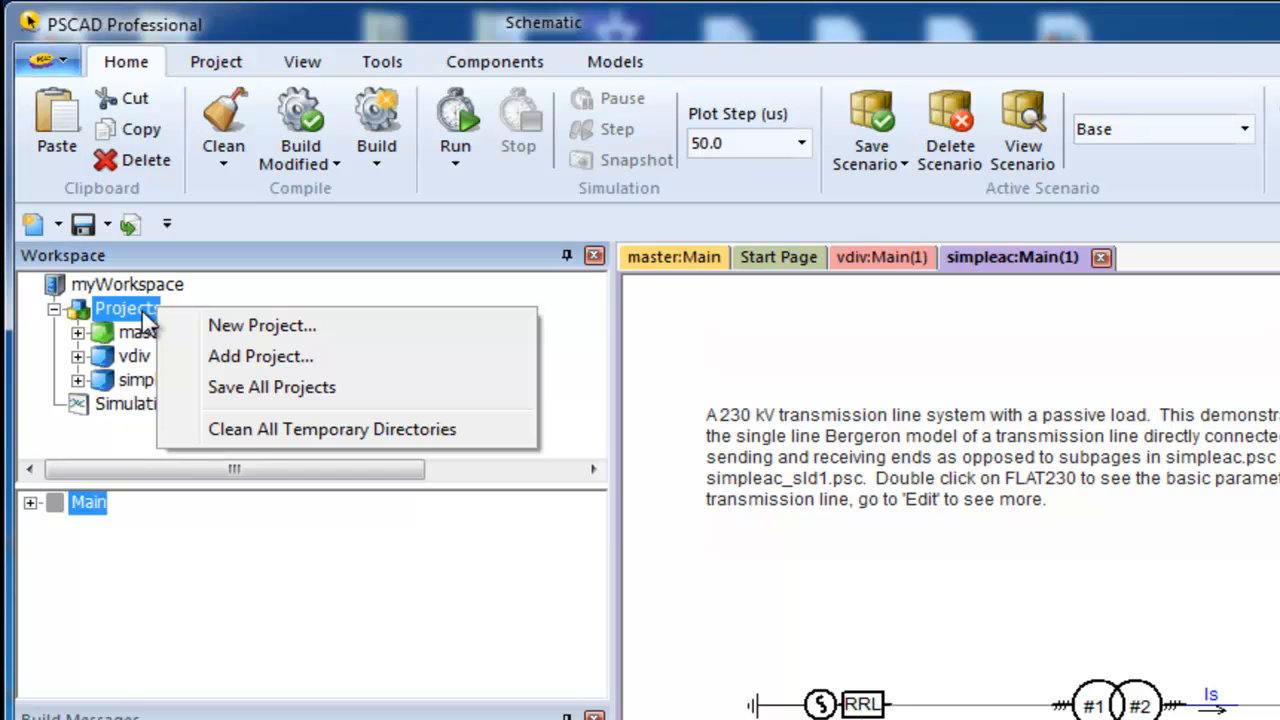
mouse_move(160, 336)
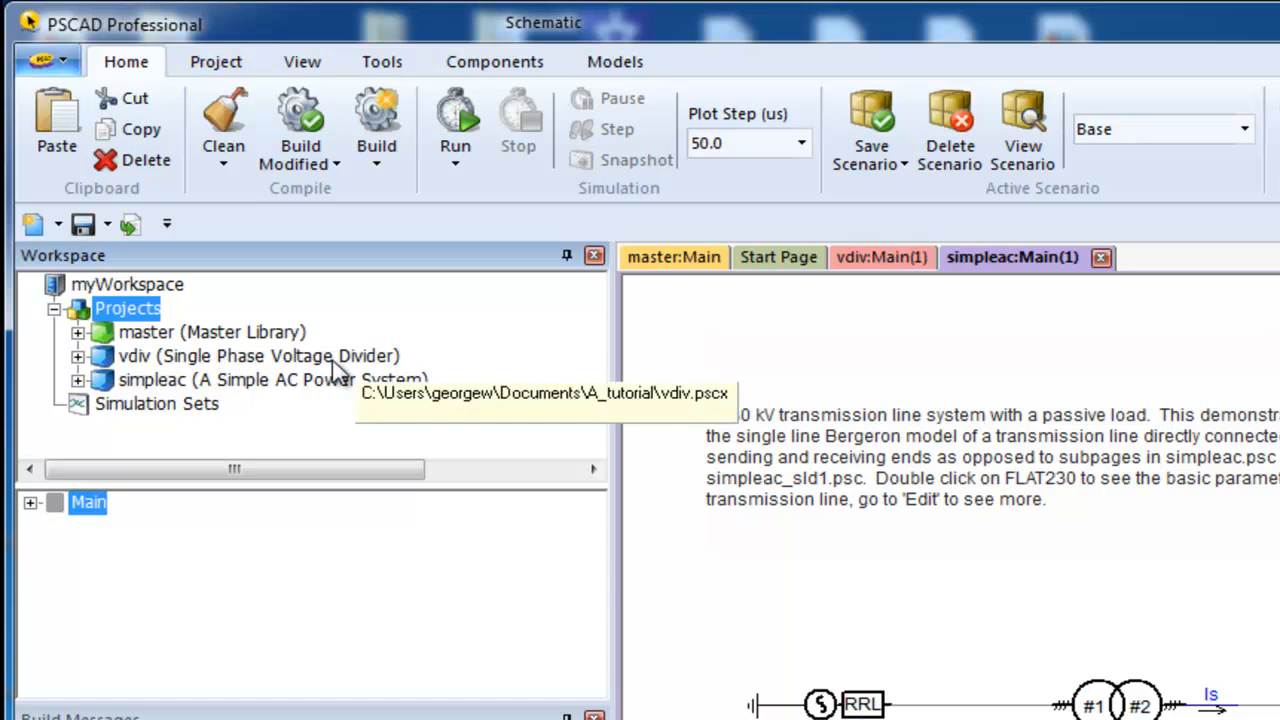
- Open the temp.pswx workspace file, replacing the current workspace
left_click(44, 60)
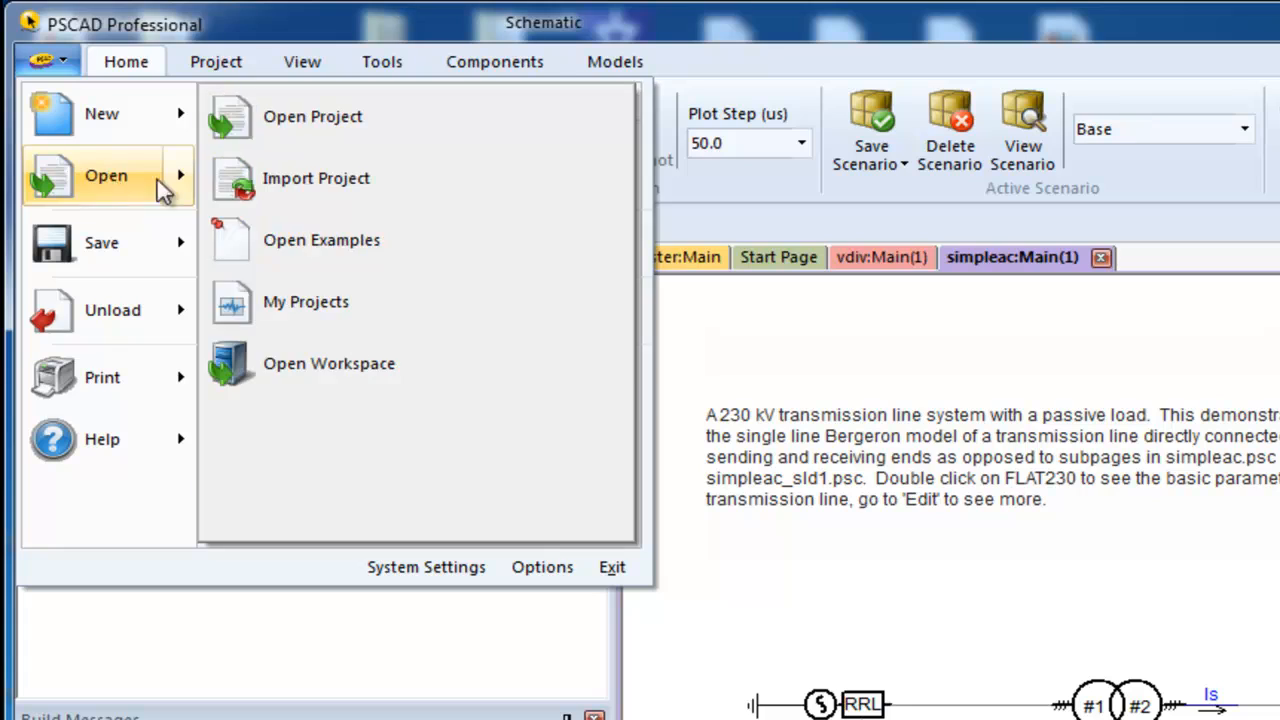
left_click(312, 116)
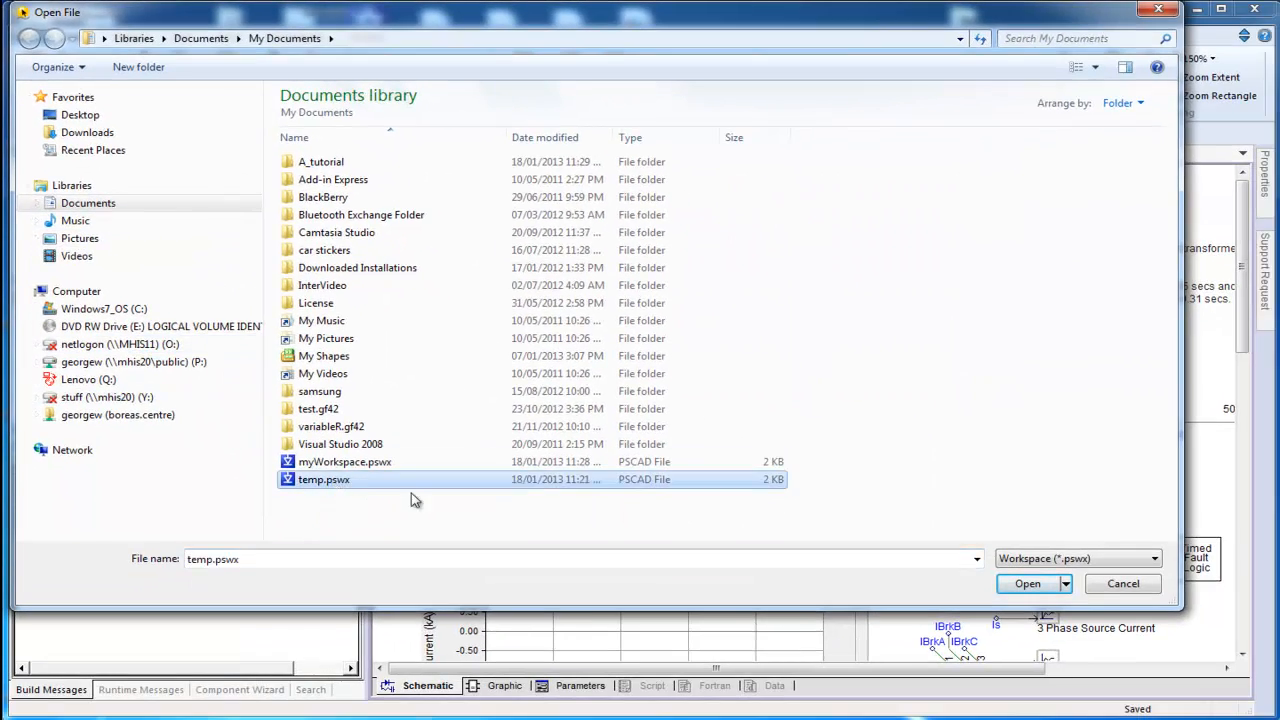
left_click(1028, 584)
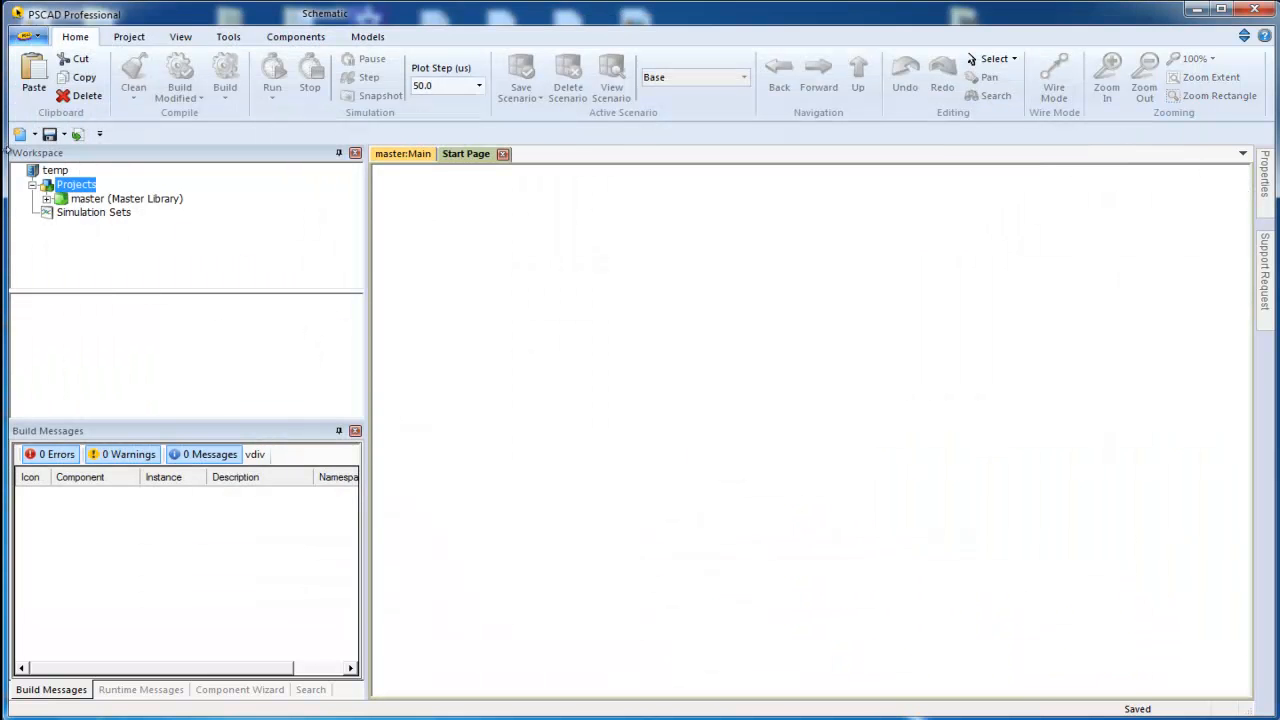
- Reopen myWorkspace.pswx, restoring the master, vdiv and simpleac projects
left_click(28, 36)
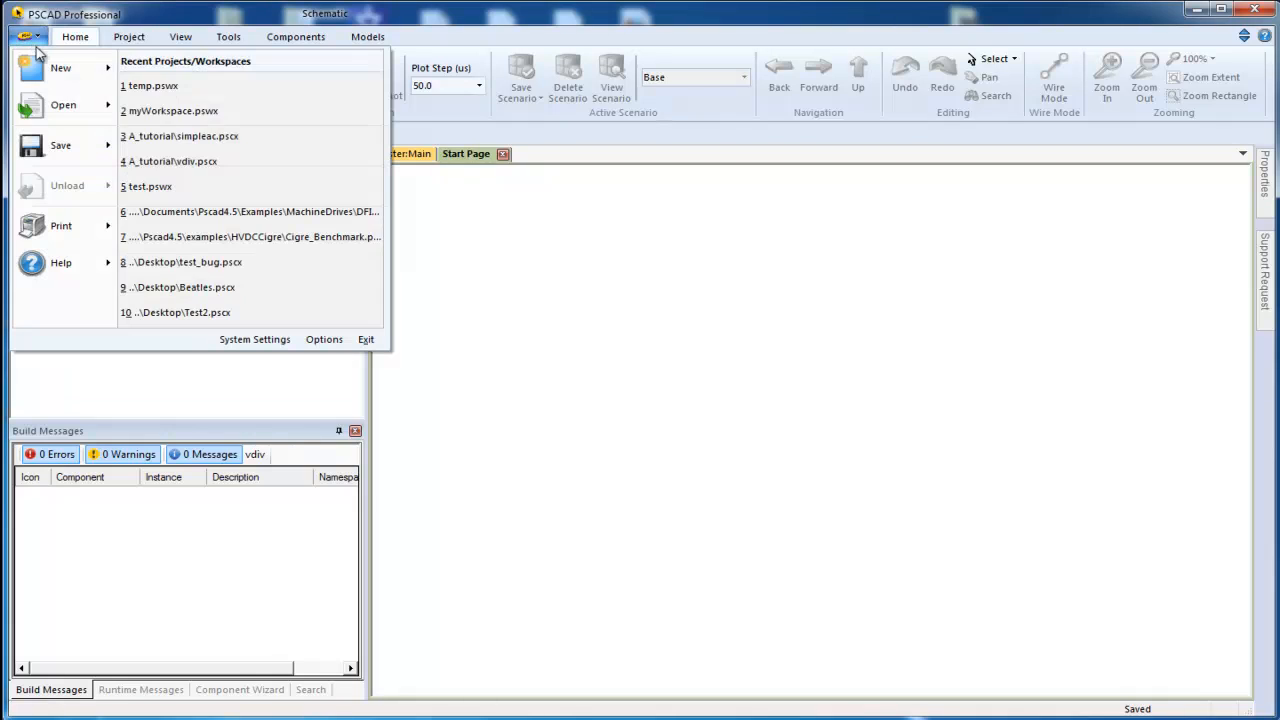
left_click(64, 104)
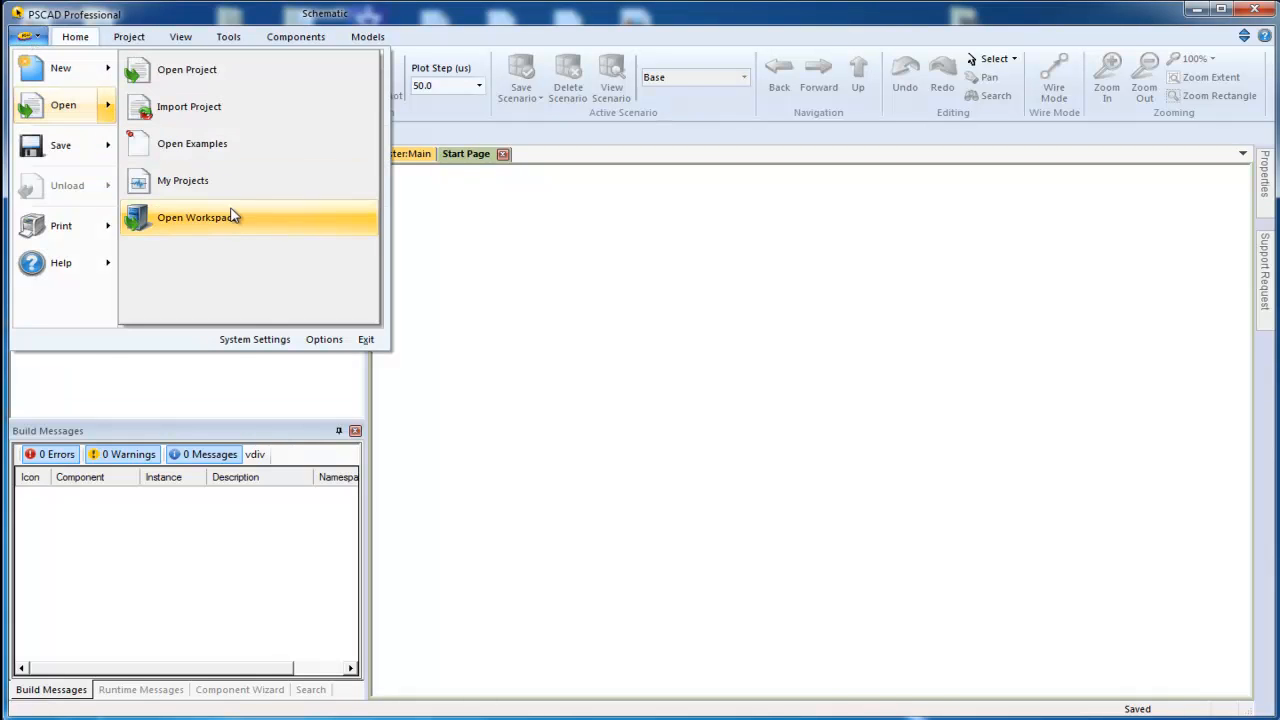
left_click(198, 216)
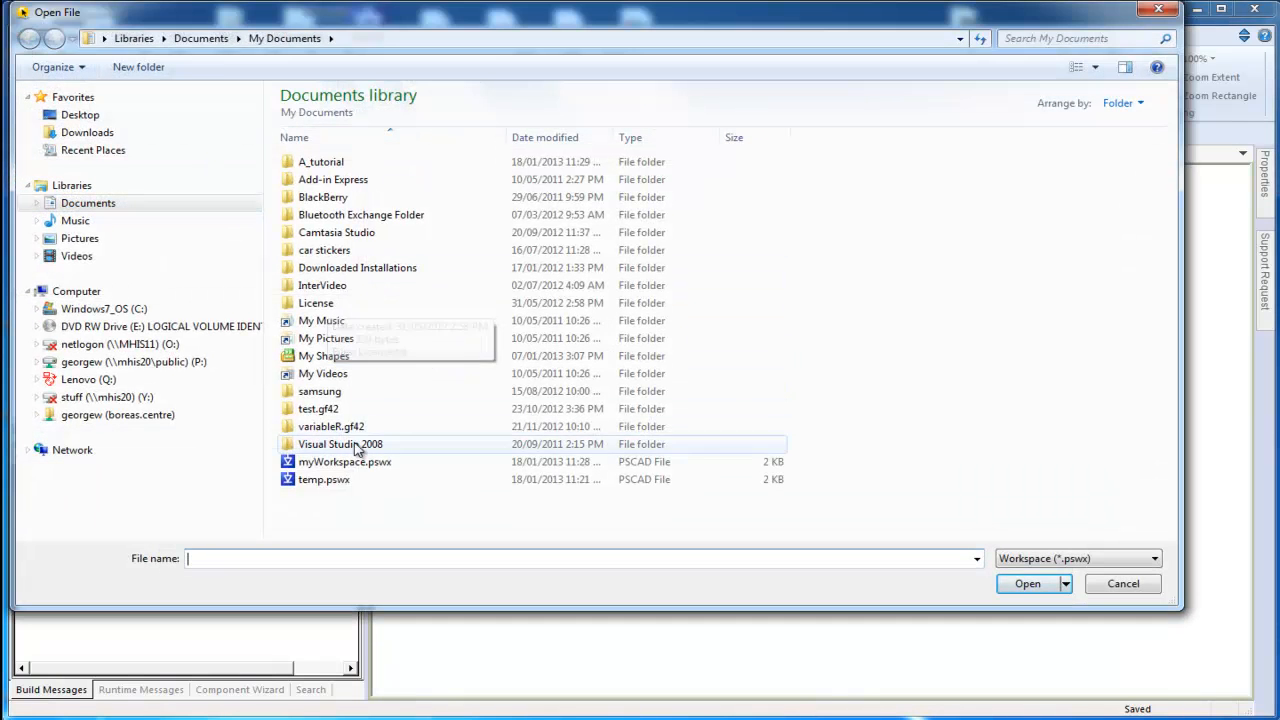
left_click(344, 460)
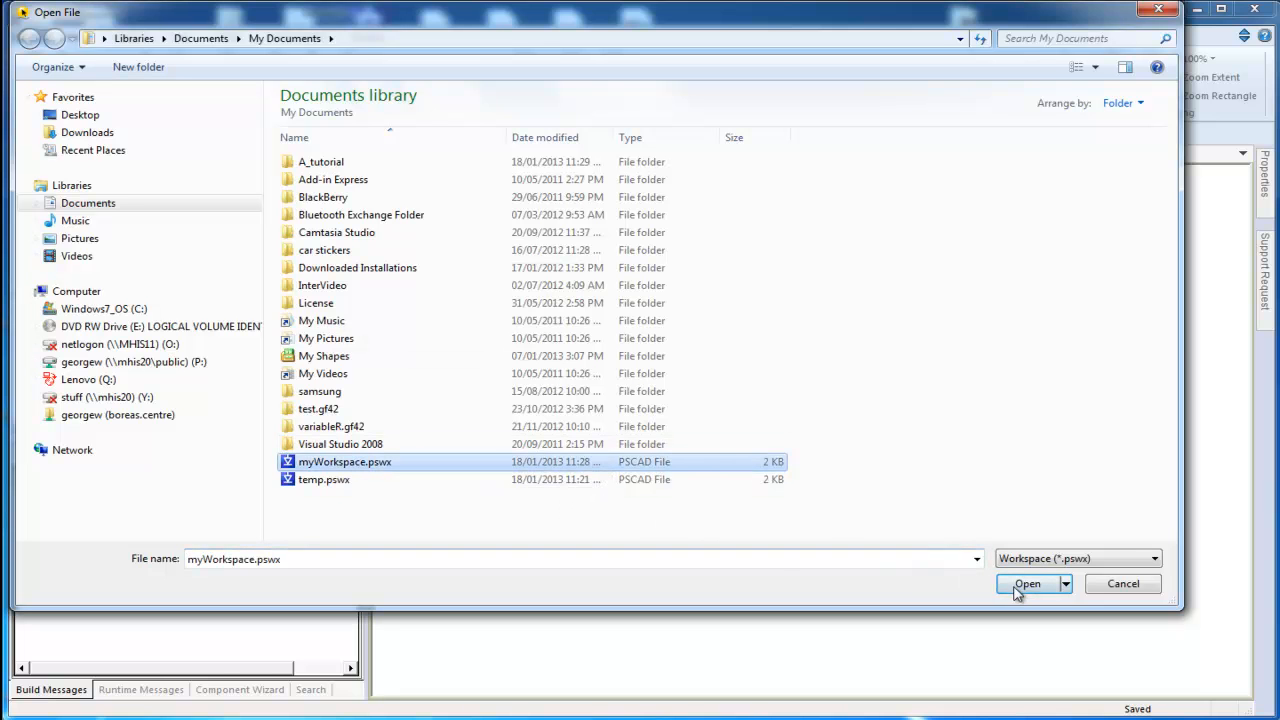
left_click(1028, 584)
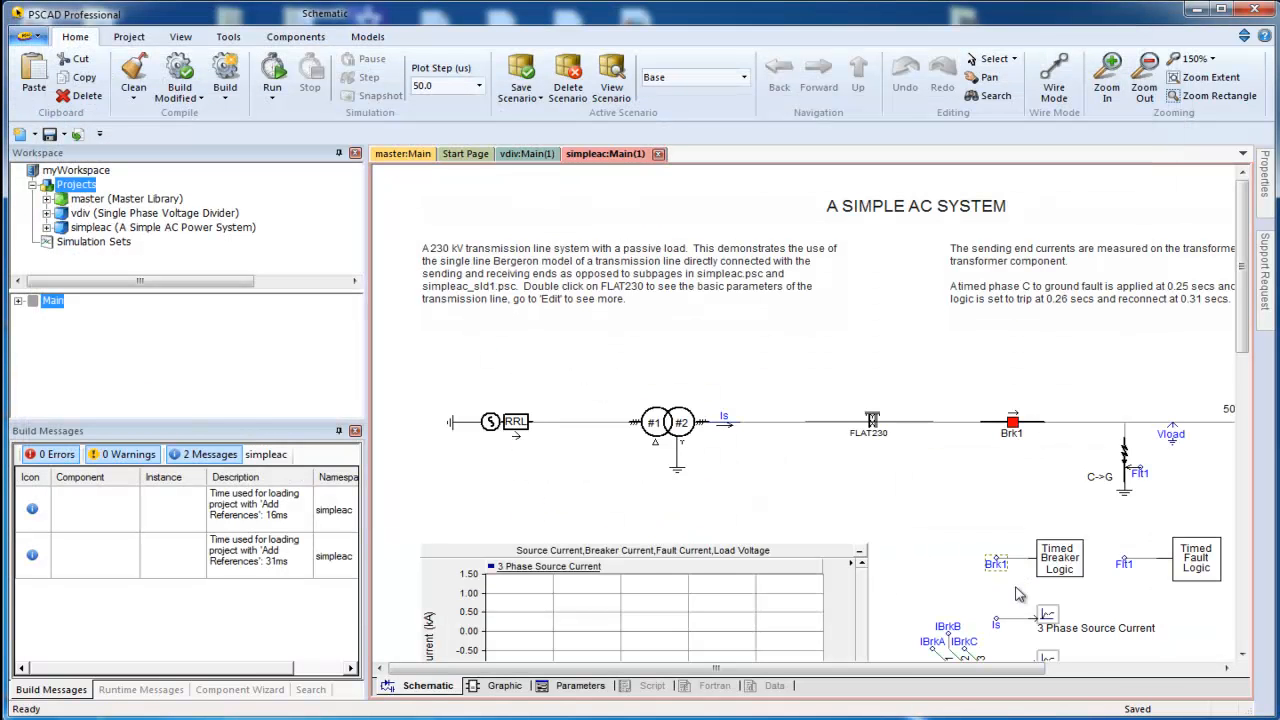